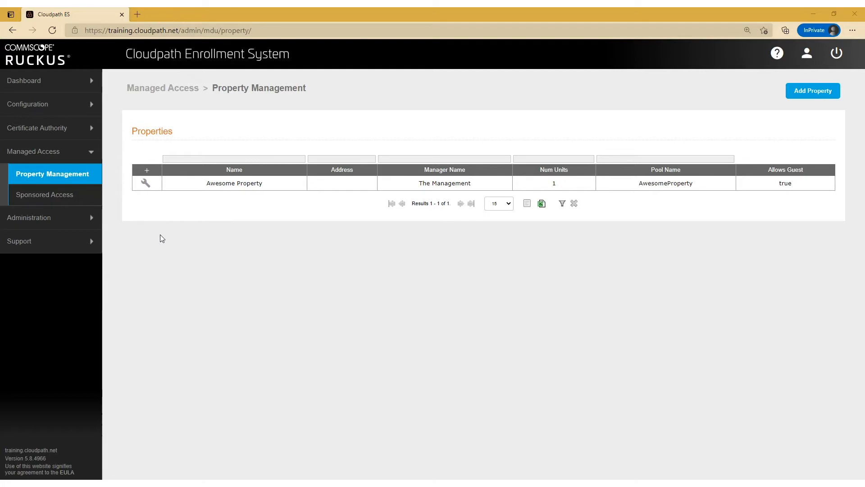
mouse_move(131, 216)
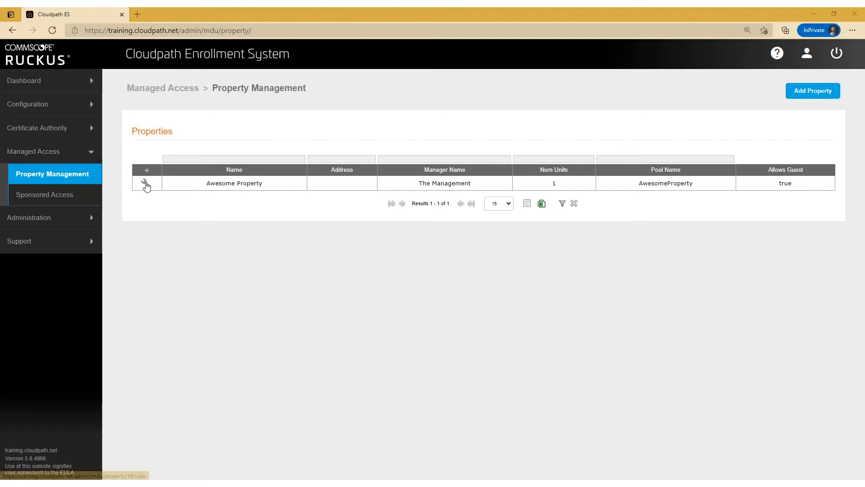
mouse_move(146, 183)
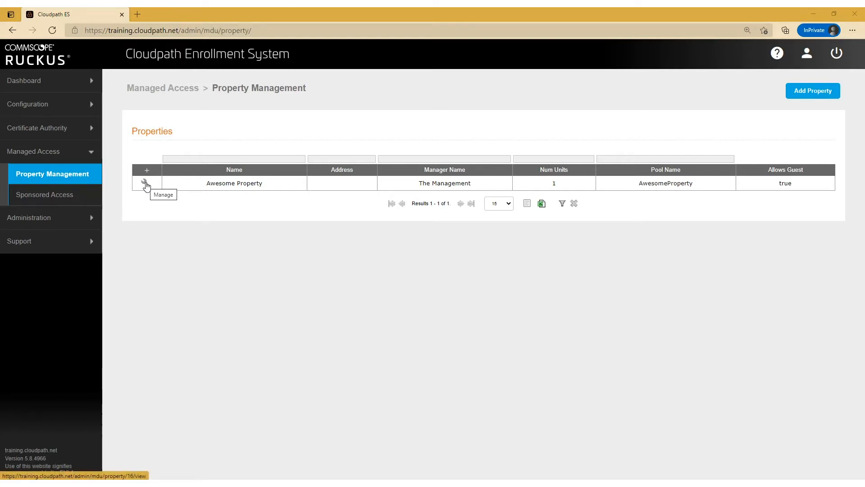
- Manage the Awesome Property entry and show its Units list with unit 2A_selina
click(146, 183)
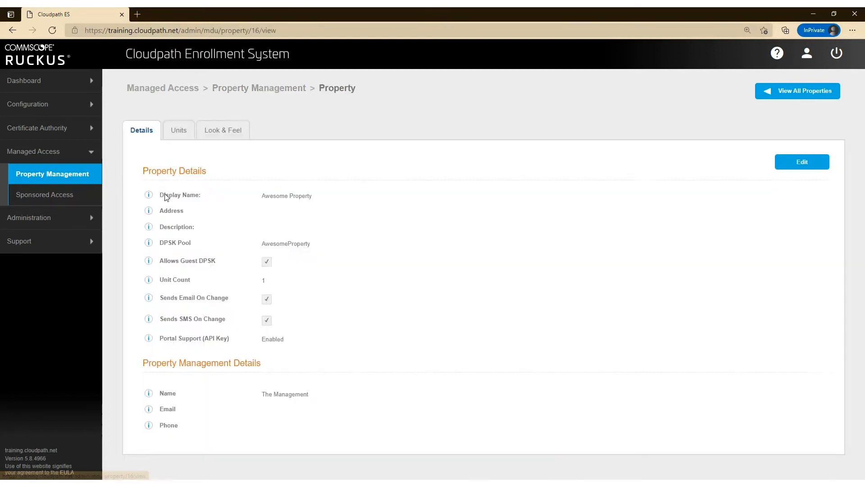
mouse_move(201, 237)
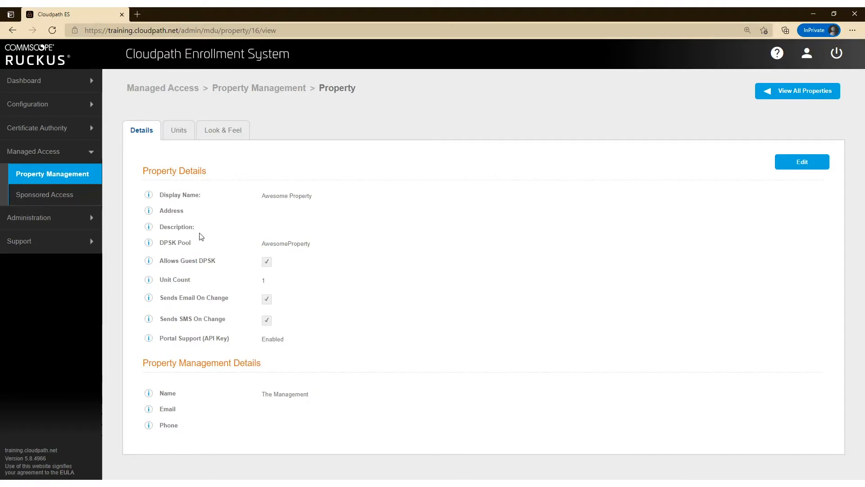
click(178, 130)
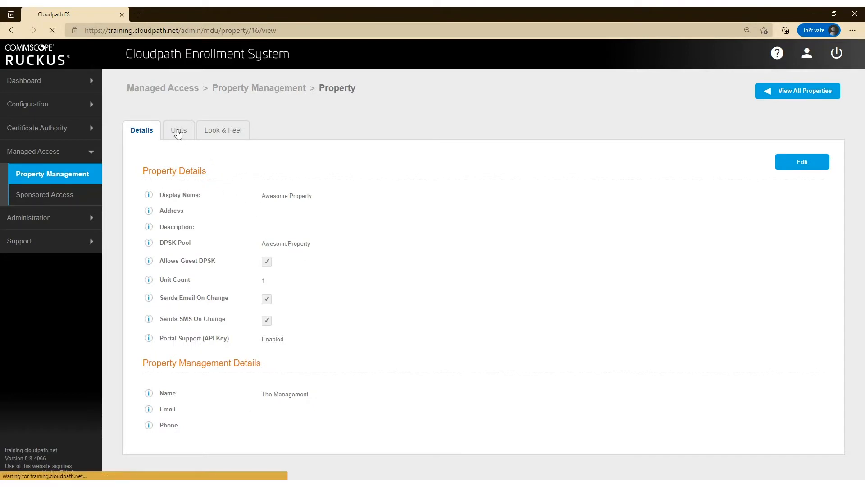
click(178, 130)
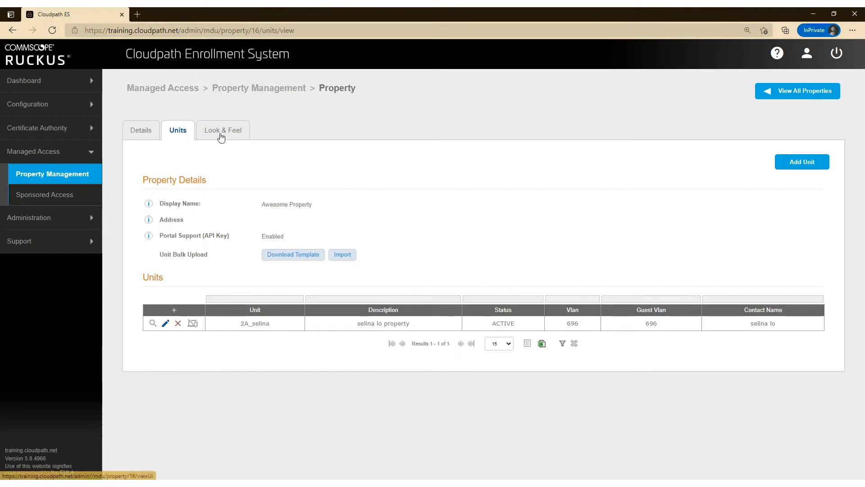
mouse_move(224, 134)
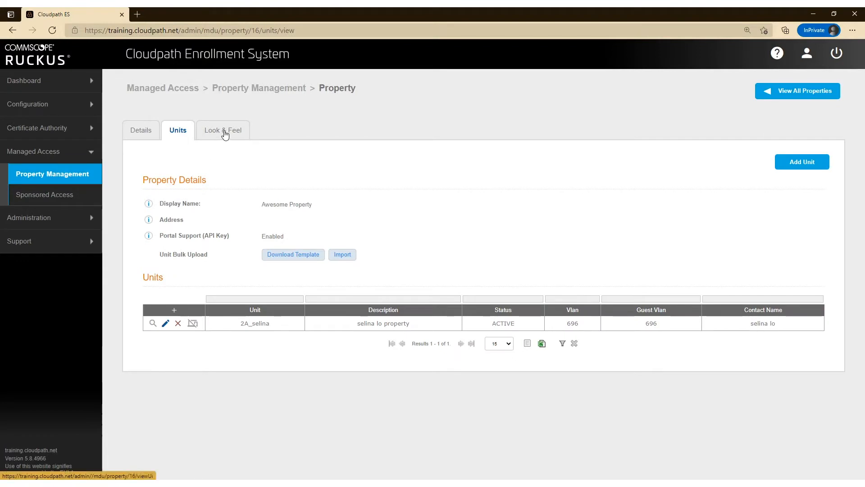
- Bring up Awesome Property's Look & Feel settings and start editing them
click(223, 130)
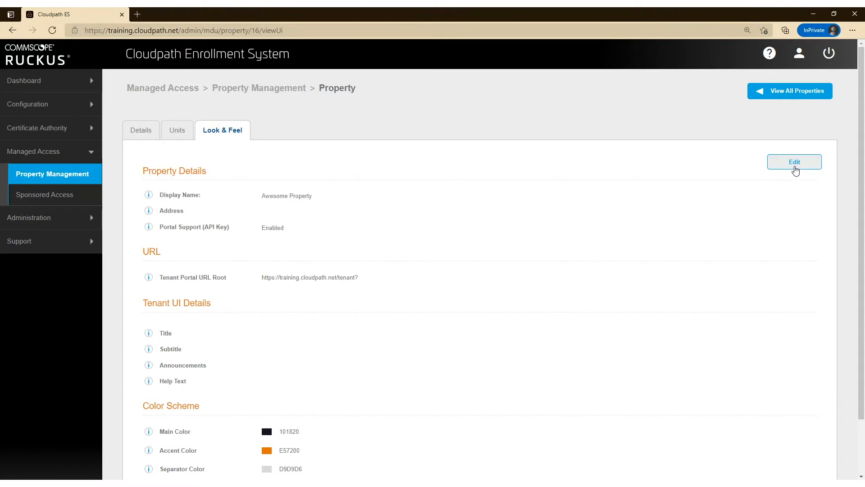
click(793, 162)
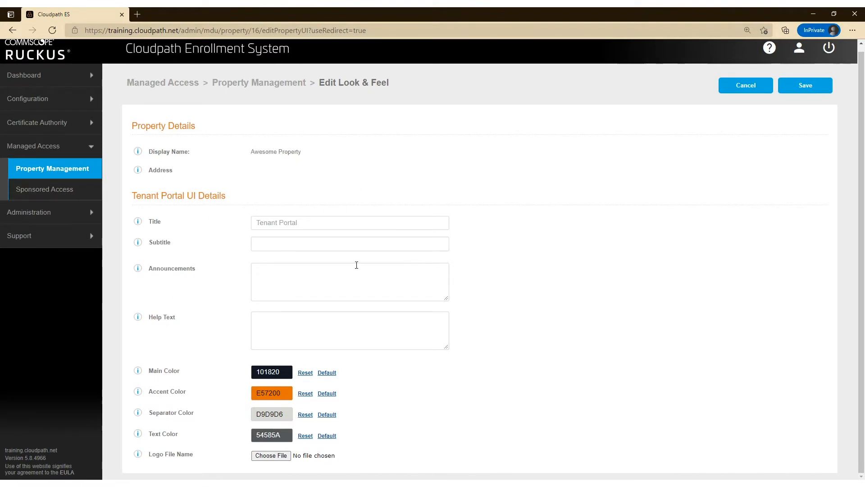
- Replace the portal title with 'Awesome Property Building'
triple_click(350, 223)
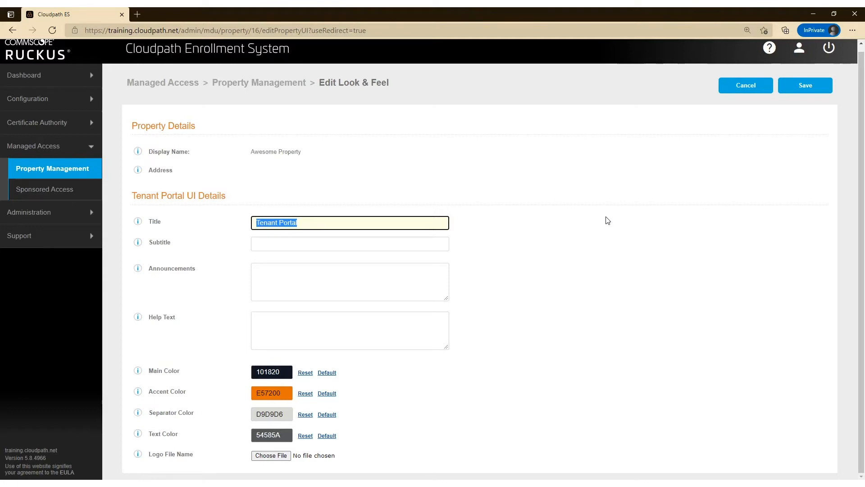
text(Awesome)
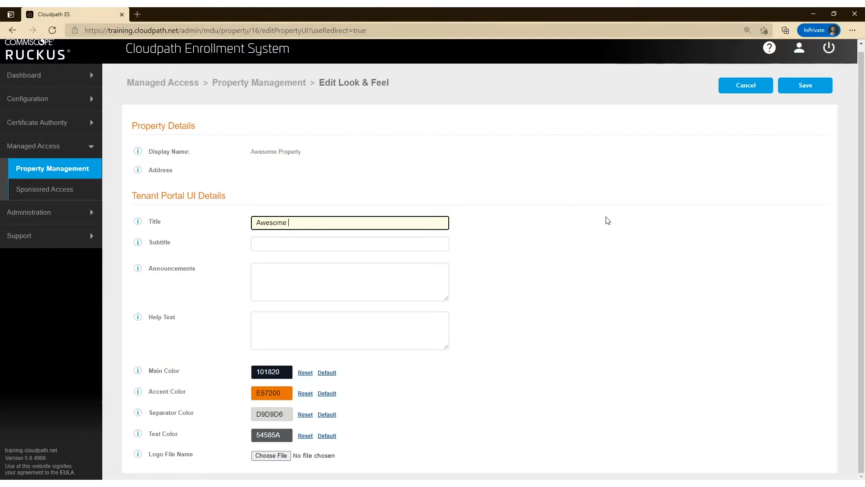
text(Buil)
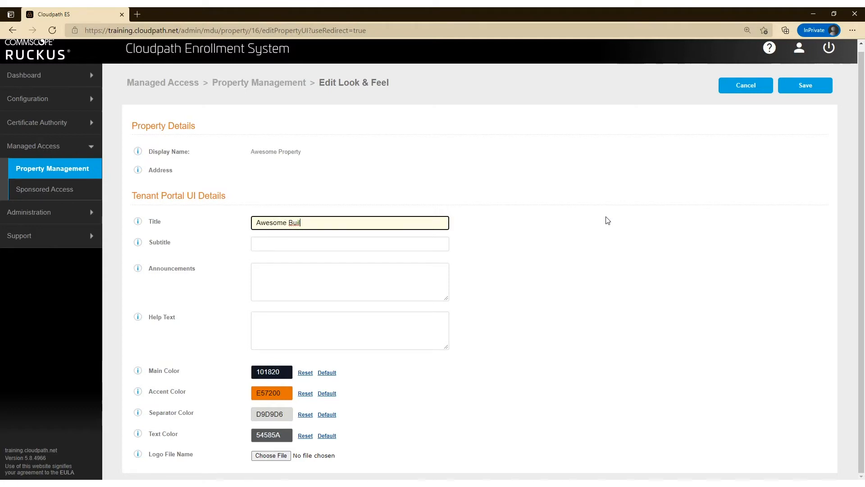
key(Backspace)
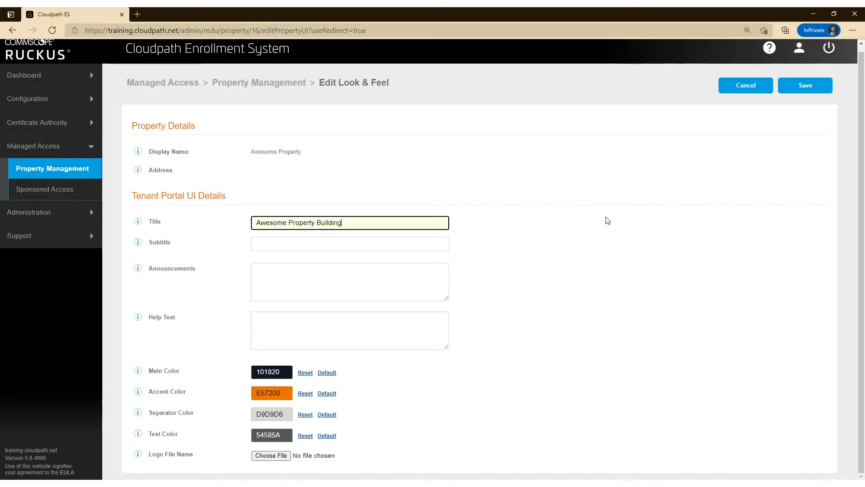
- Enter the subtitle 'Connect to #Awesome-Wi-Fi' and move into the Announcements field
click(350, 243)
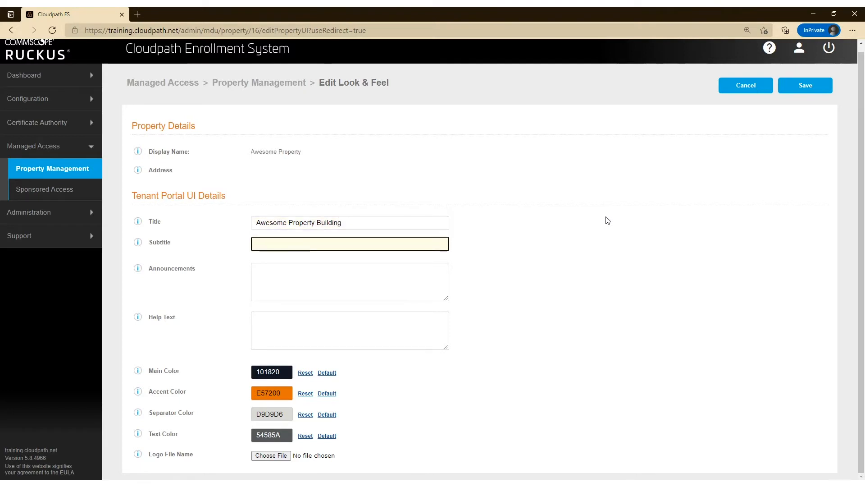
text(Connect to)
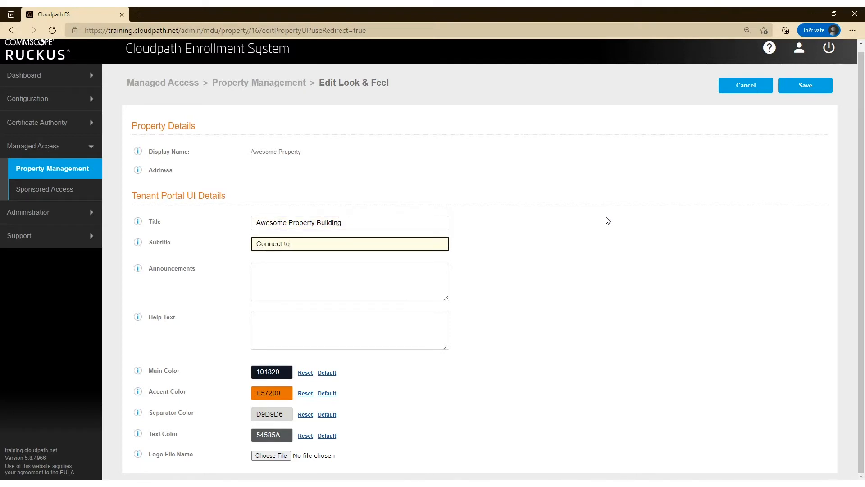
text(#)
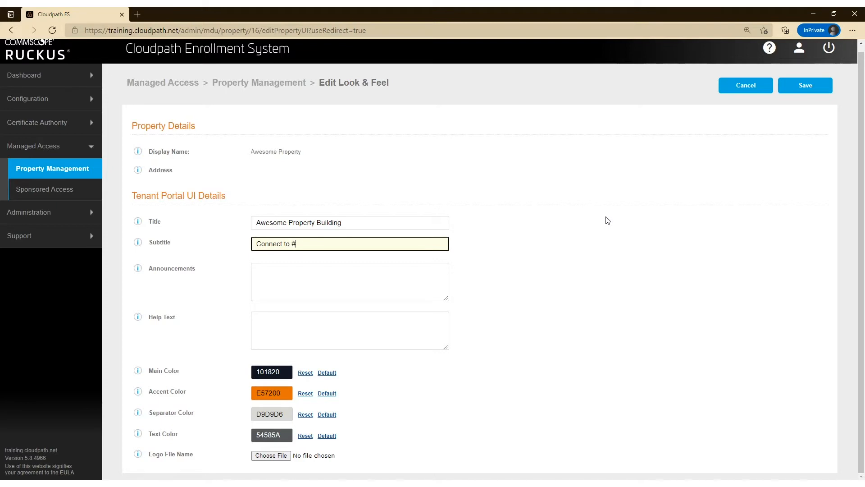
text(Awesome-Wi)
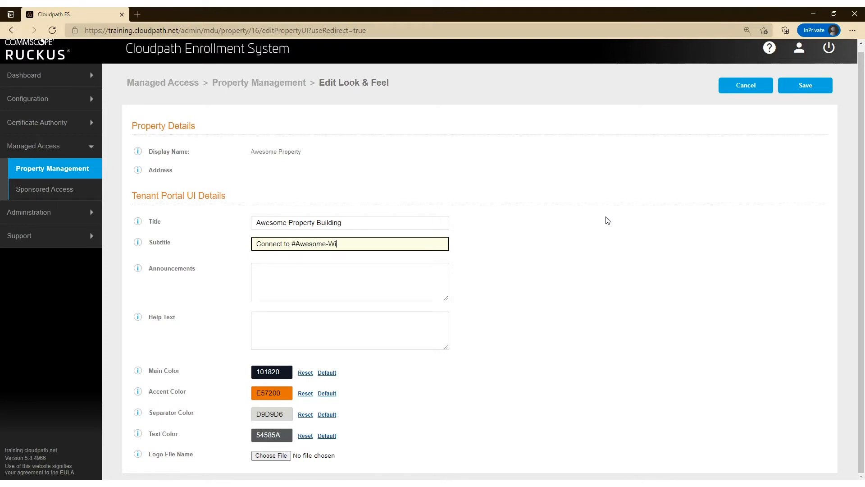
click(350, 281)
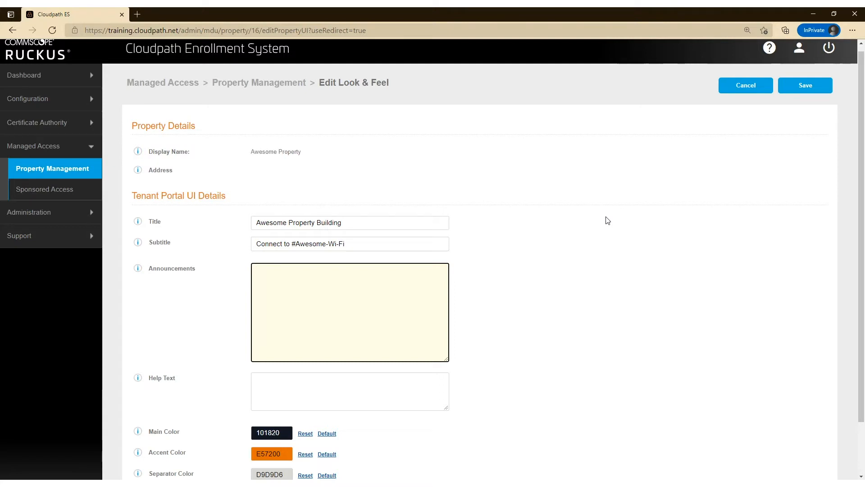
- Add an elevator service announcement for 04/20/21 and the help text 'Help goes here!'
text(N)
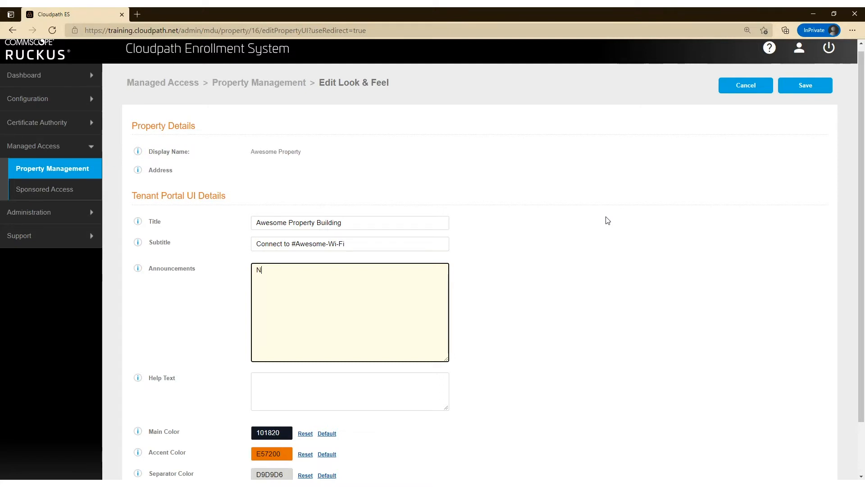
text(Elevator)
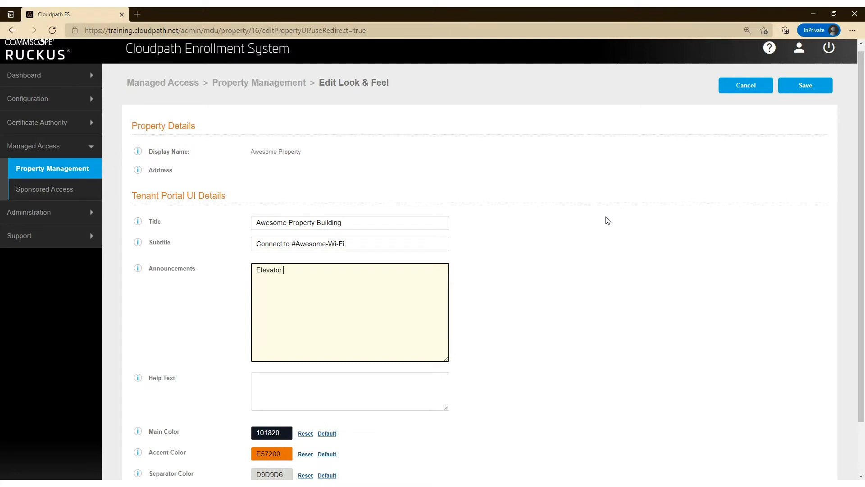
text(on service)
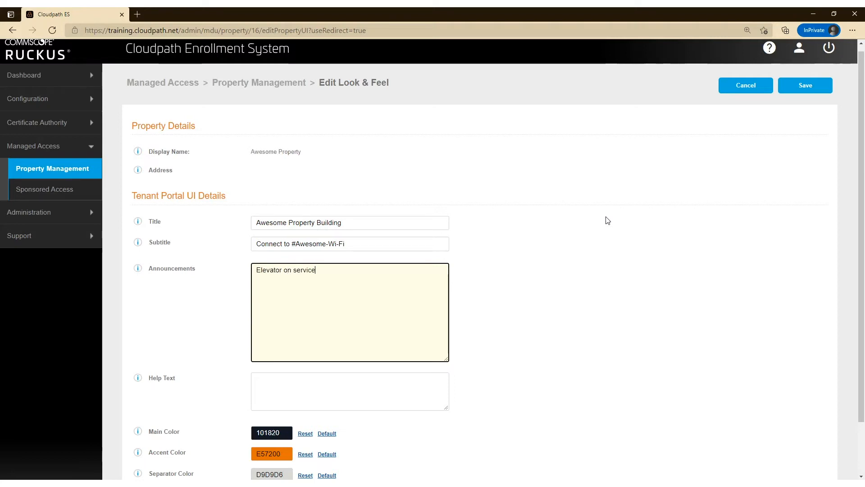
text(during)
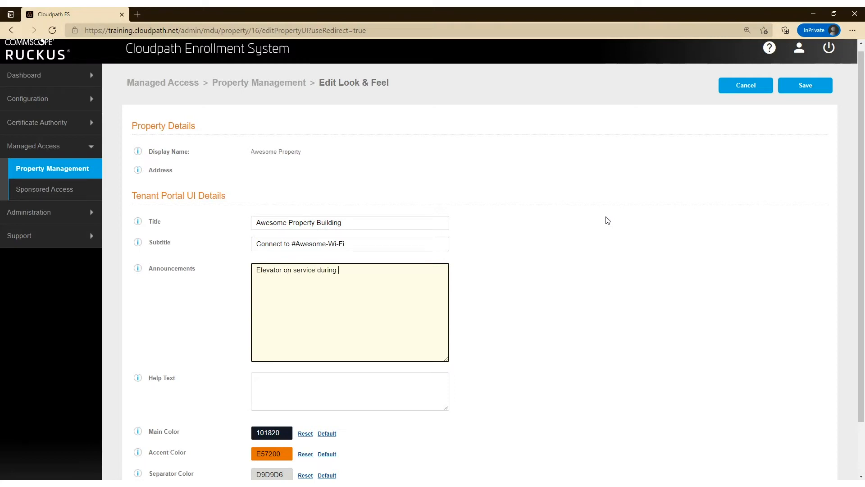
text(04/20)
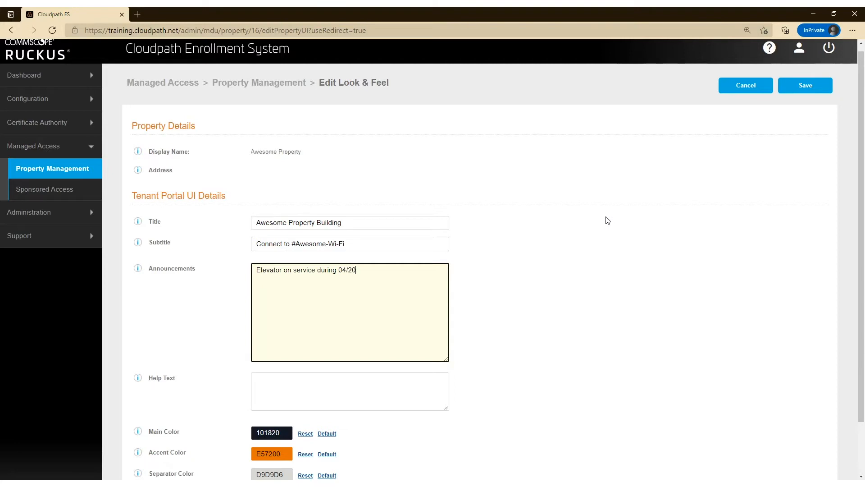
text(/21)
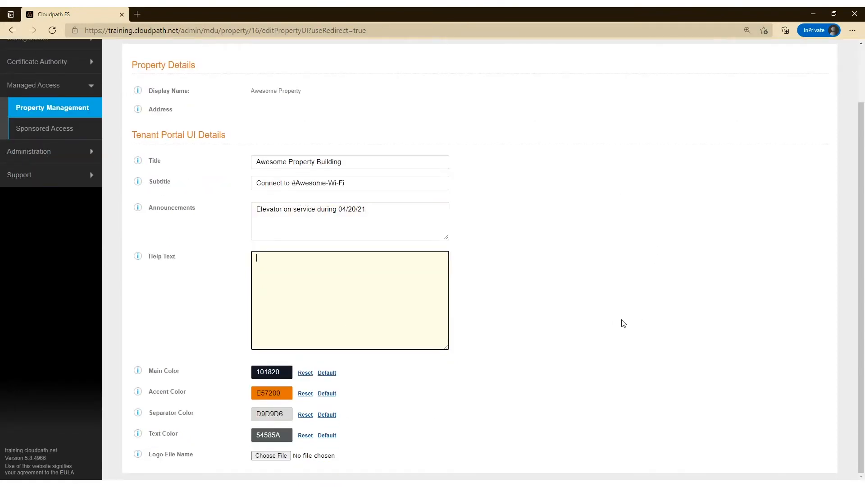
mouse_move(611, 321)
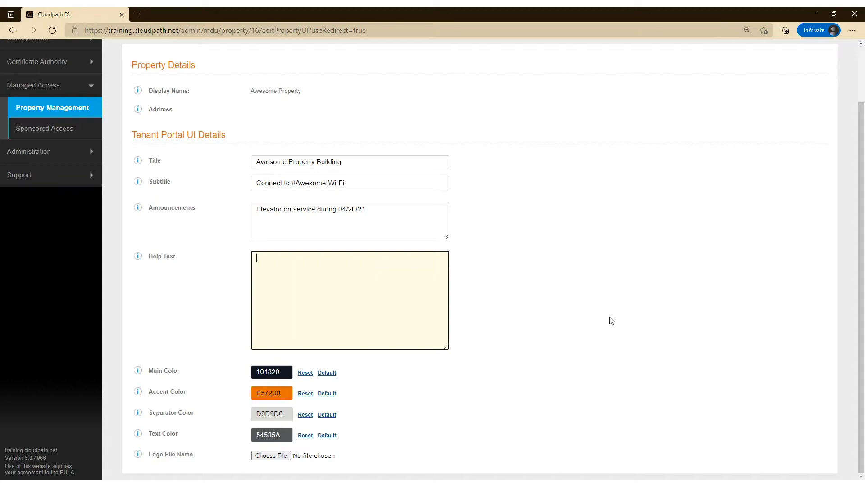
mouse_move(589, 313)
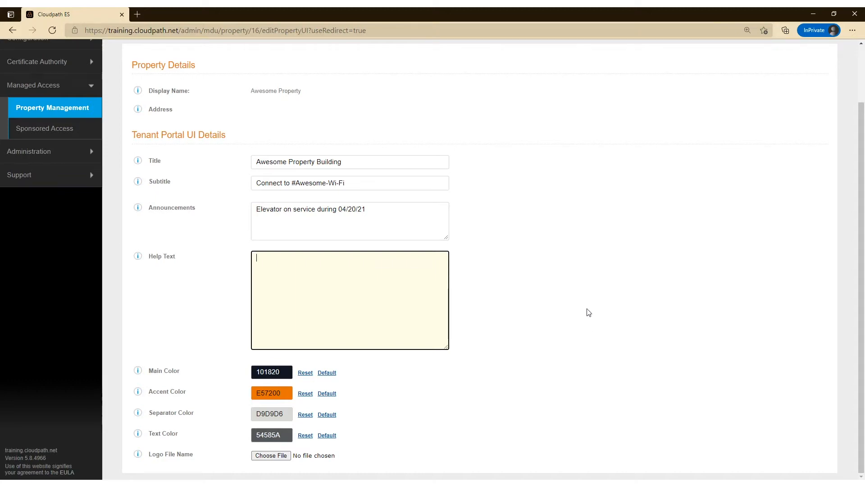
text(Help goes here!)
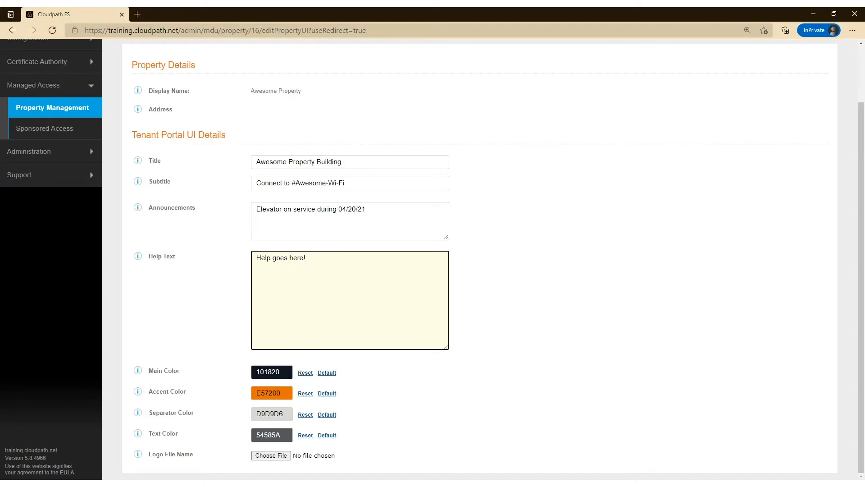
mouse_move(300, 454)
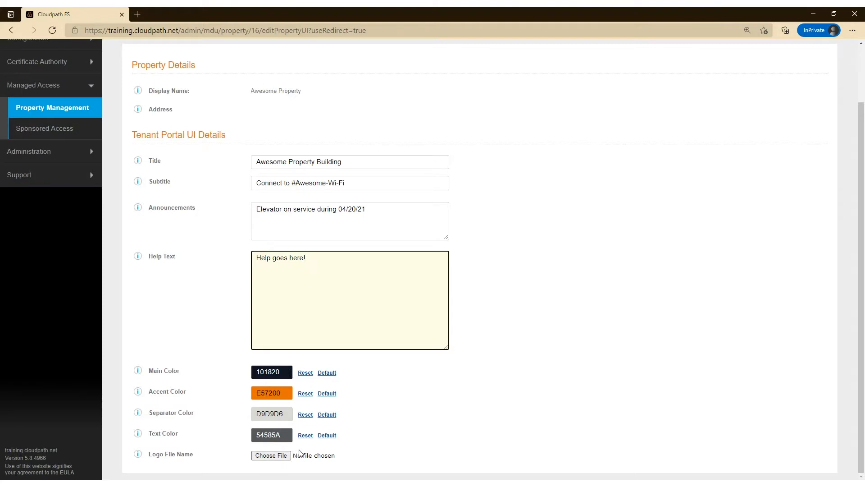
mouse_move(294, 454)
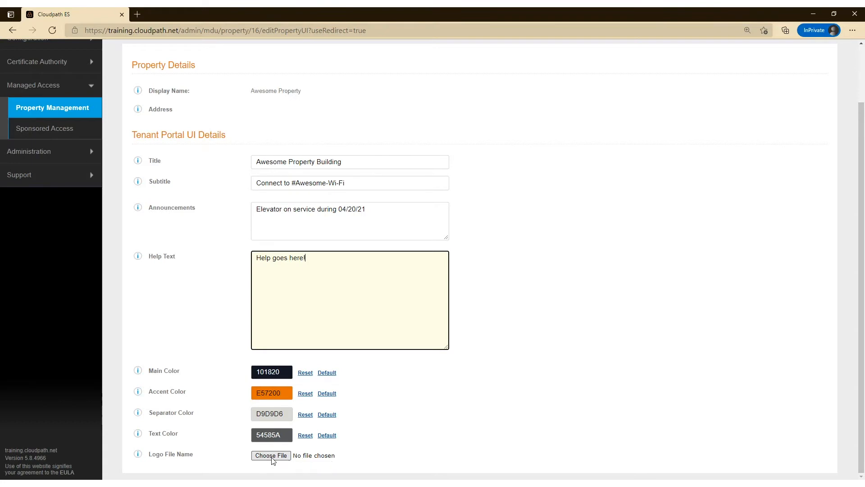
- Attach awesome-logo.png as the portal logo
click(271, 455)
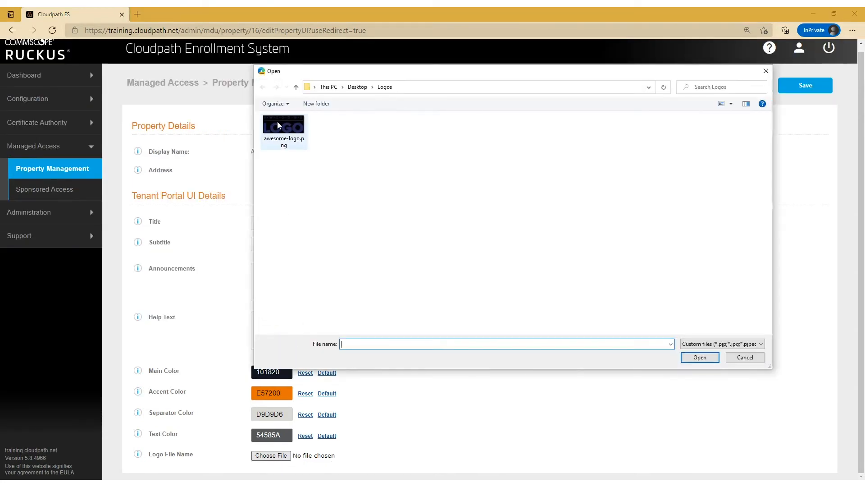
click(284, 127)
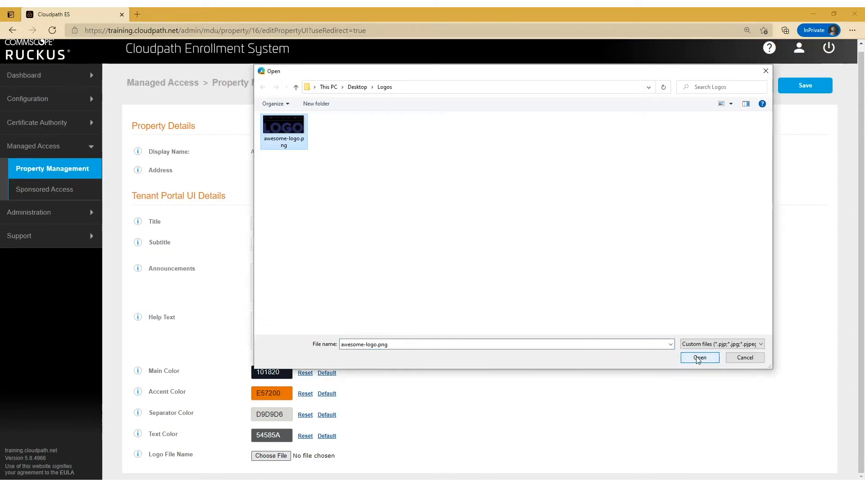
click(700, 357)
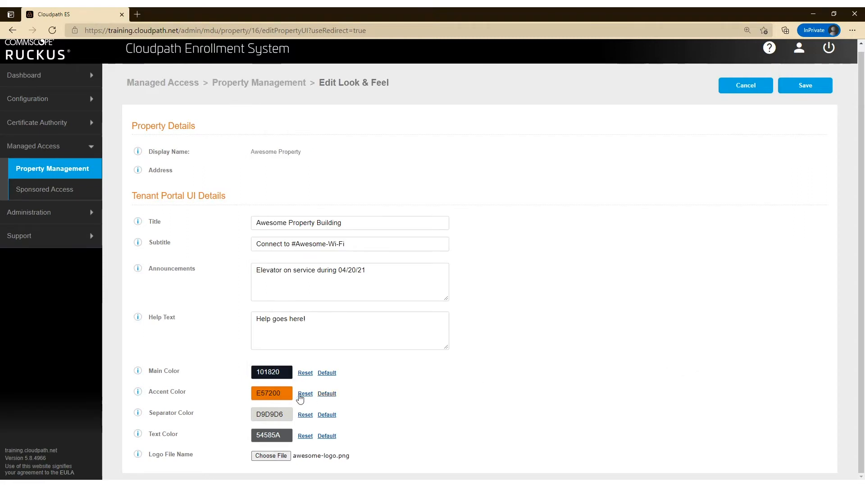
- Set the main colour to blue 5179AD and the accent colour to light blue 4EC7E5
click(271, 371)
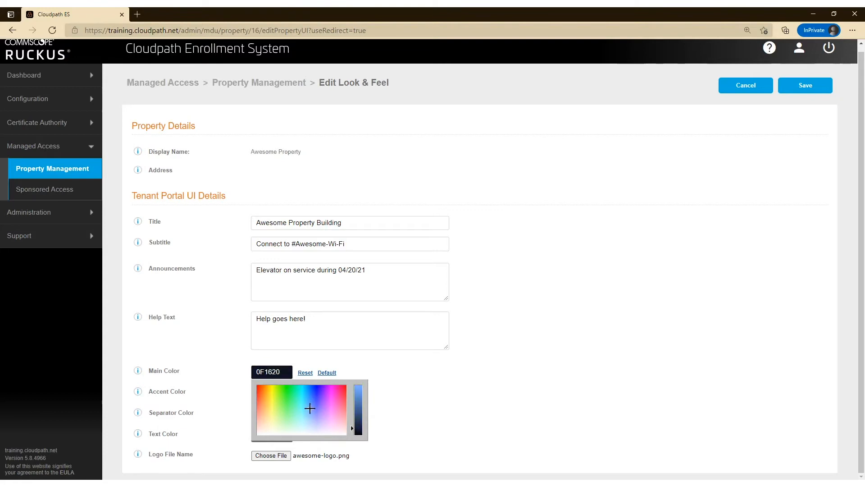
click(354, 408)
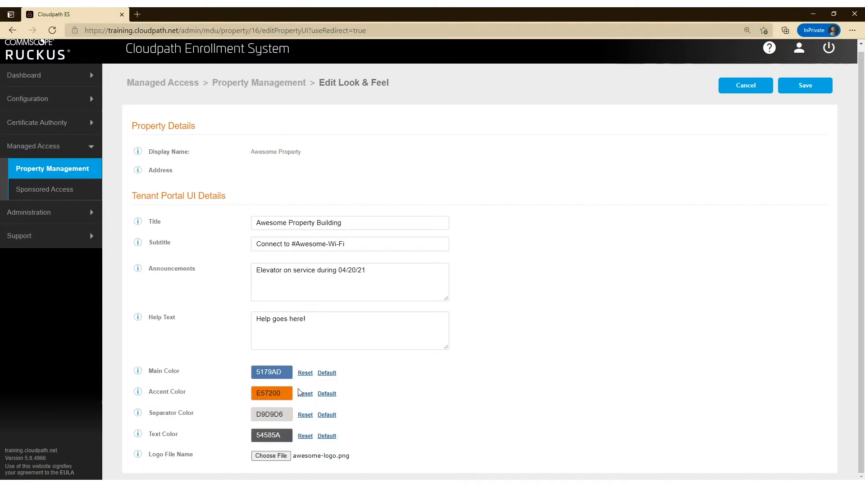
click(271, 393)
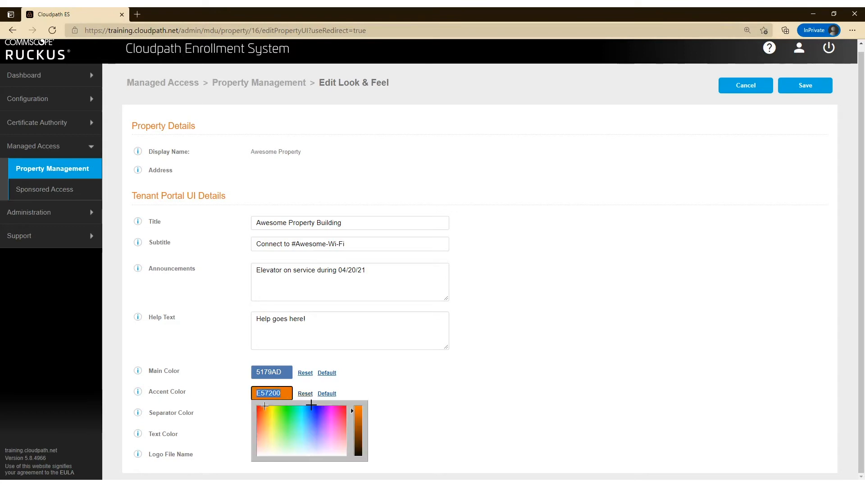
click(493, 401)
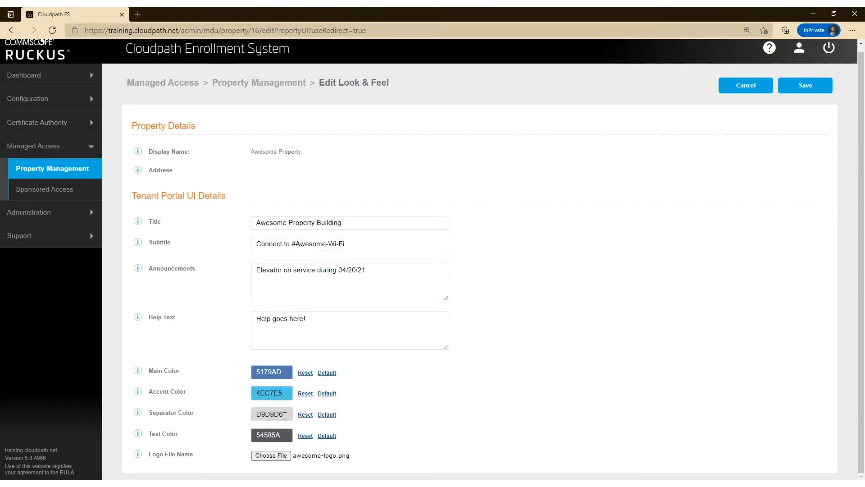
mouse_move(280, 407)
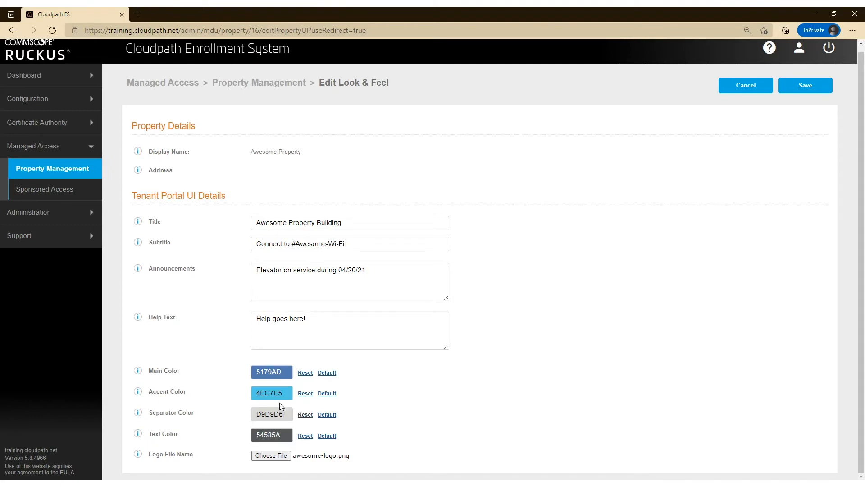
mouse_move(574, 291)
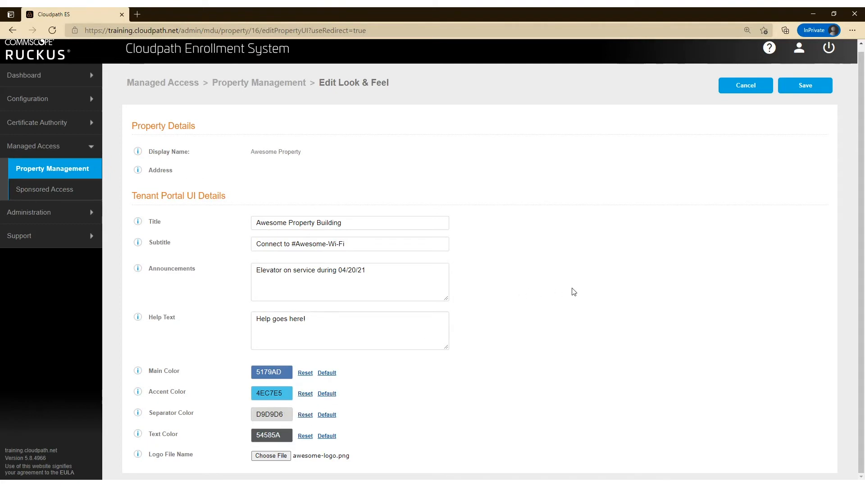
mouse_move(643, 241)
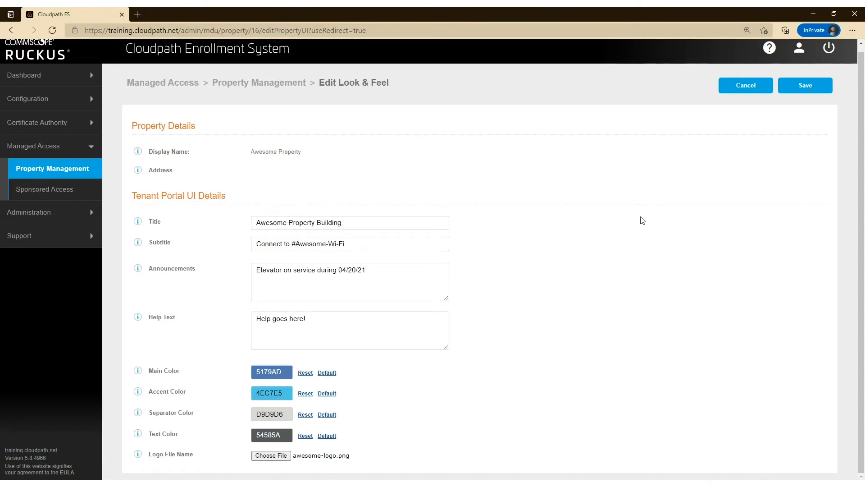
mouse_move(661, 213)
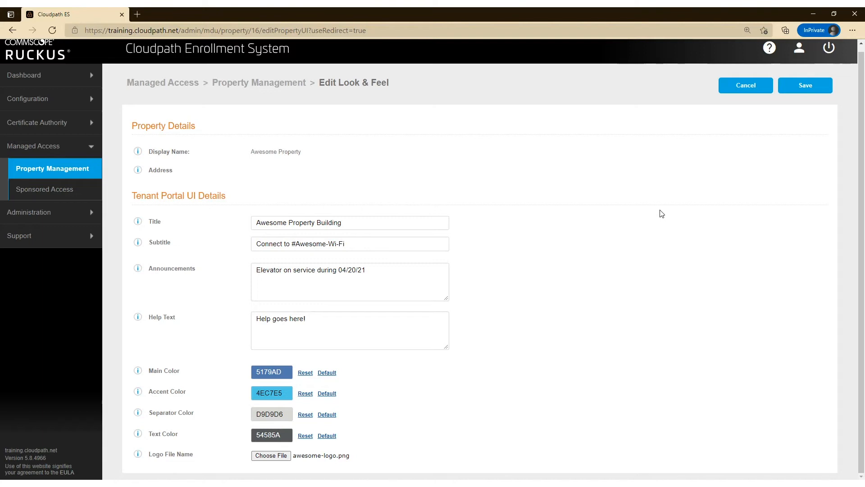
mouse_move(692, 191)
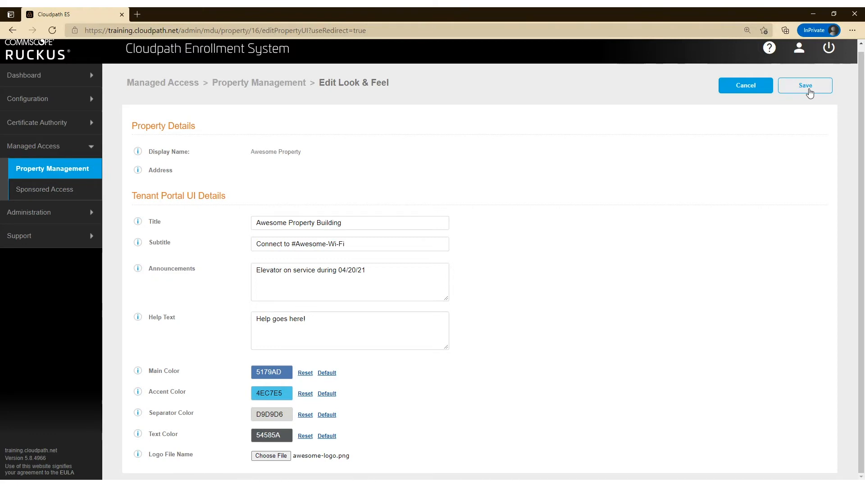
- Save the Look & Feel changes and return to the property's Units list
click(805, 85)
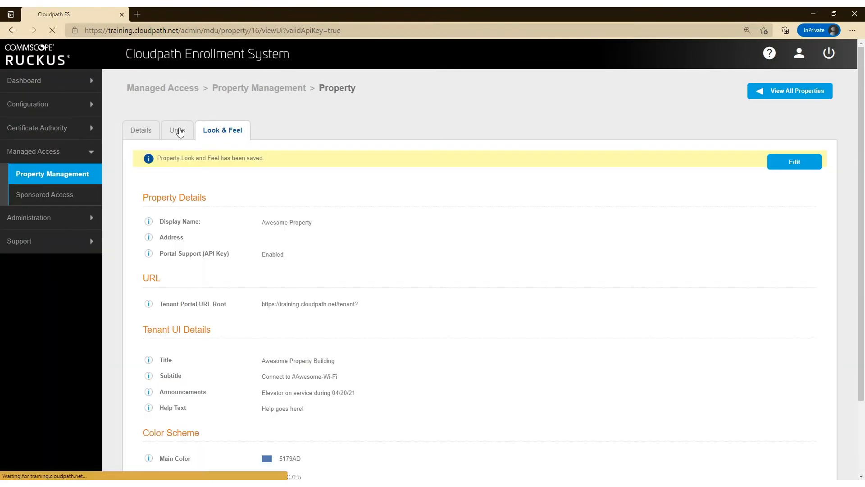
click(177, 130)
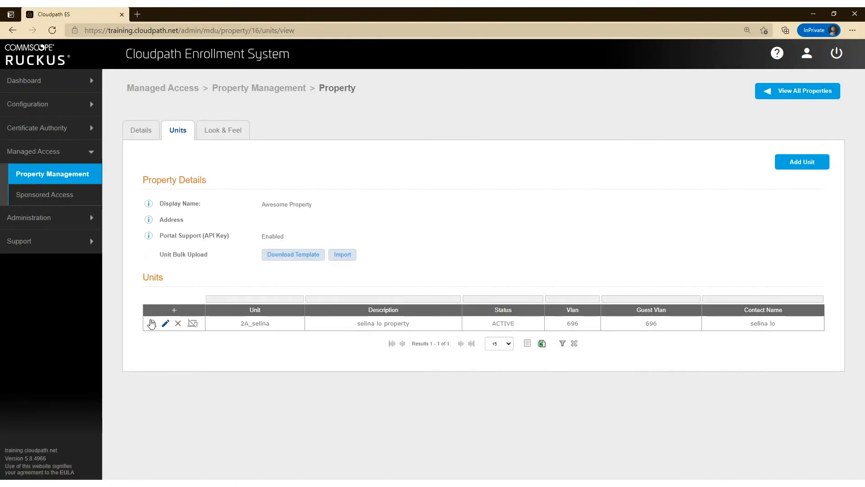
mouse_move(151, 322)
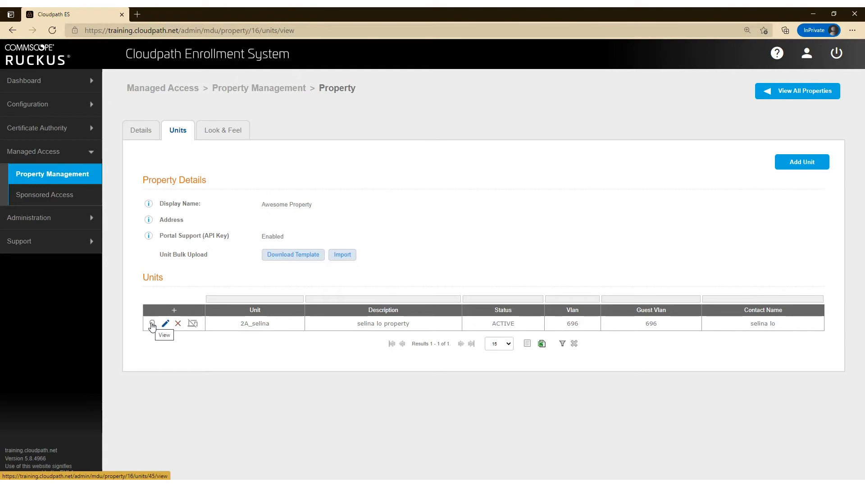
- Open unit 2A_selina's details and follow its Tenant Url to the portal welcome page
click(151, 324)
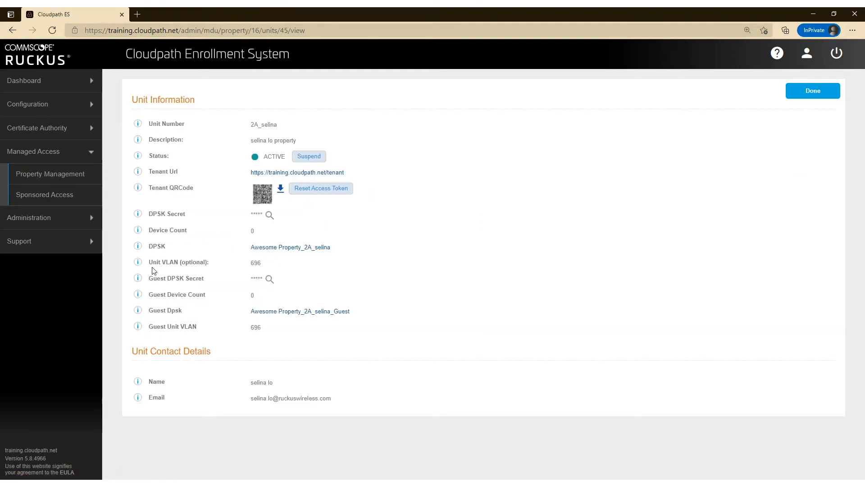
mouse_move(189, 129)
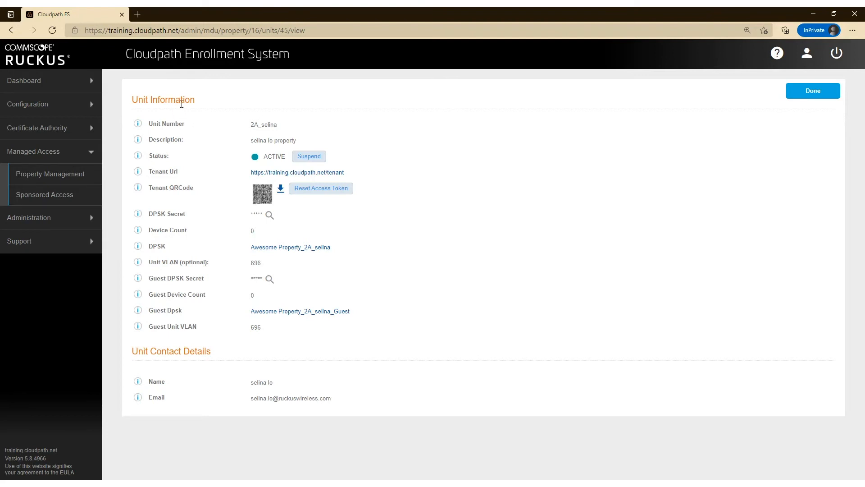
mouse_move(296, 172)
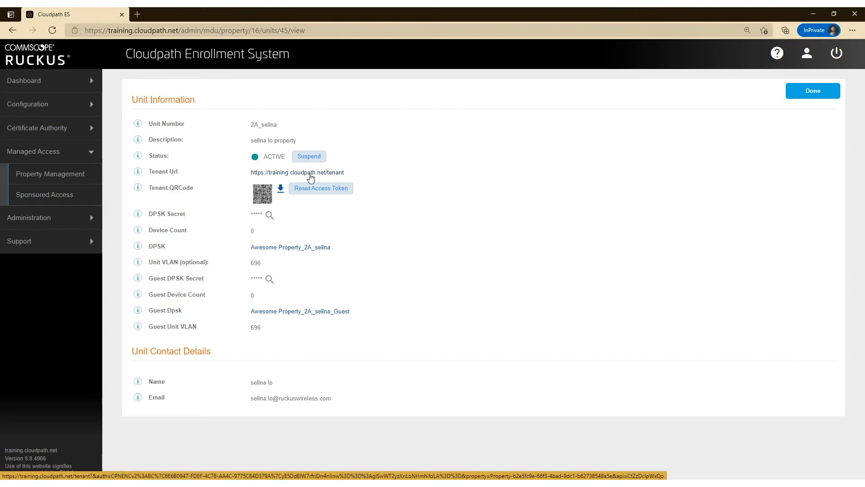
mouse_move(320, 175)
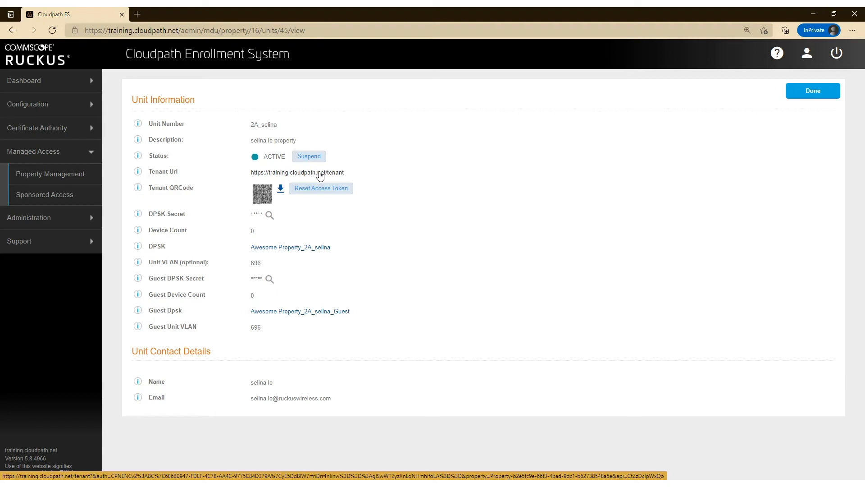
mouse_move(279, 188)
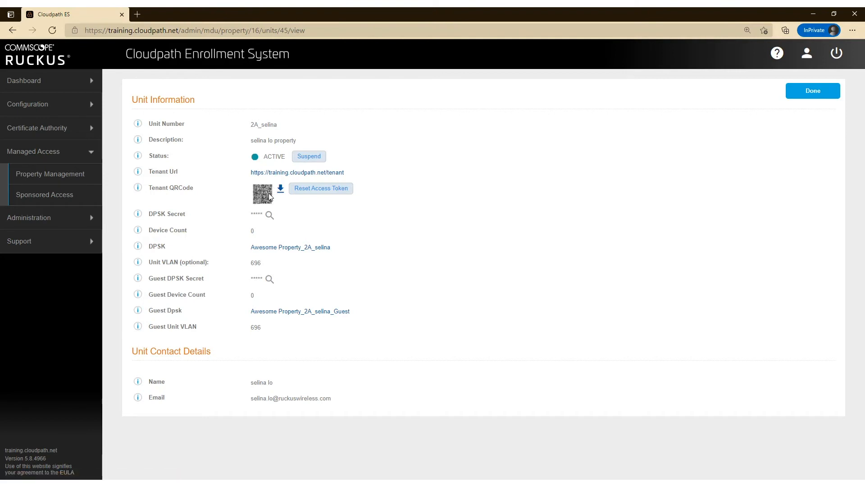
mouse_move(286, 172)
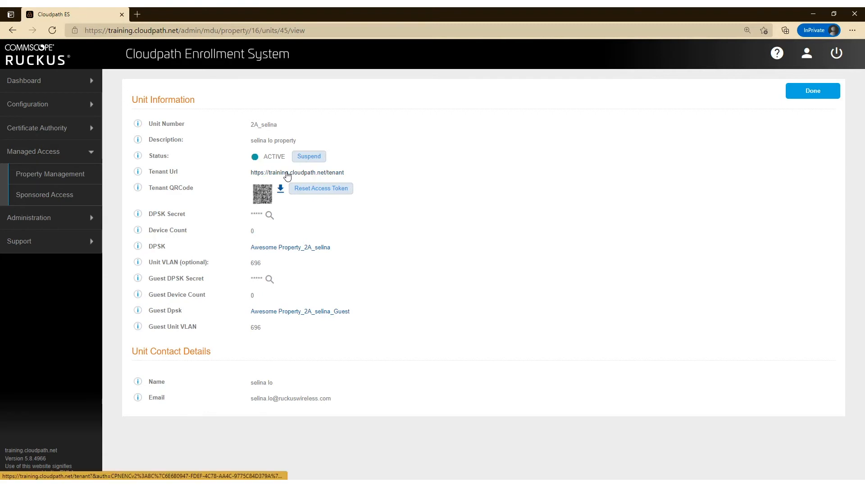
mouse_move(286, 172)
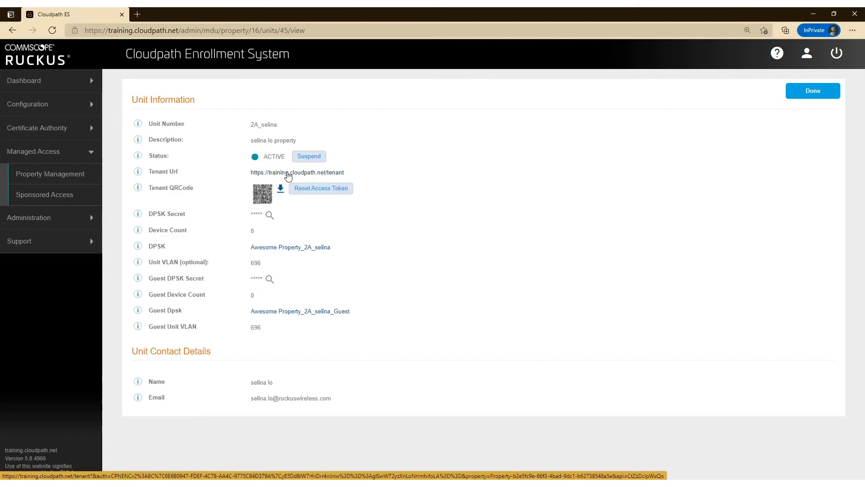
click(297, 172)
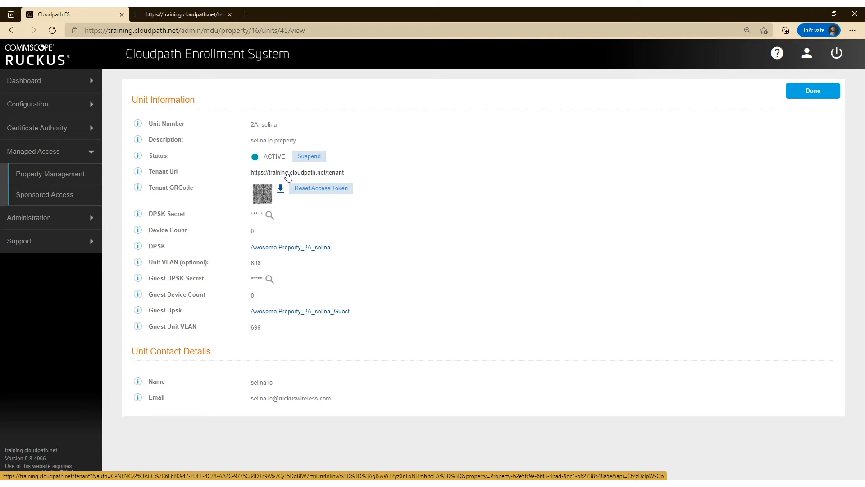
click(297, 173)
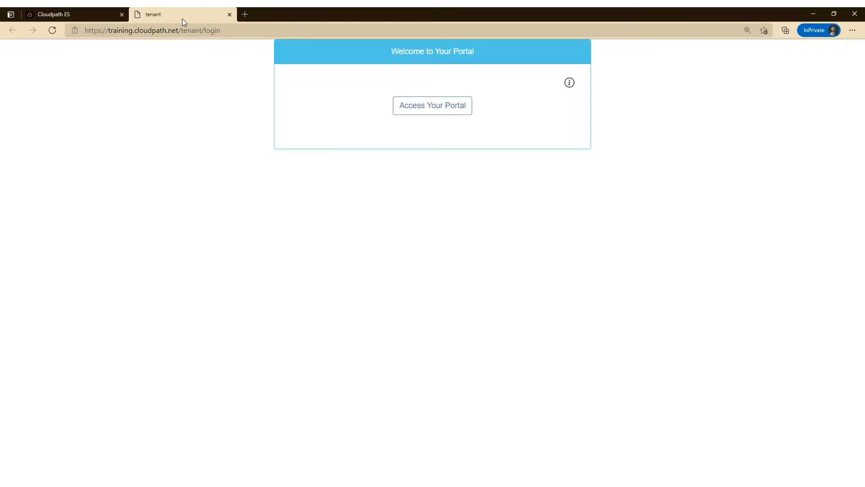
mouse_move(434, 116)
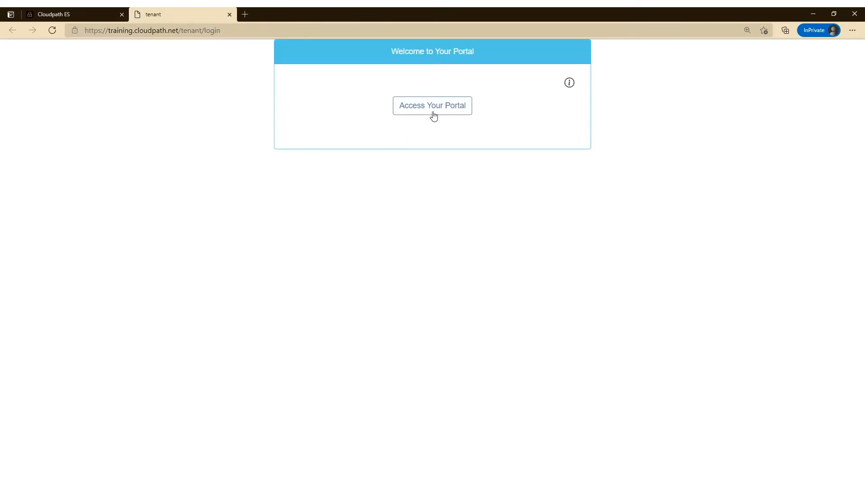
mouse_move(432, 106)
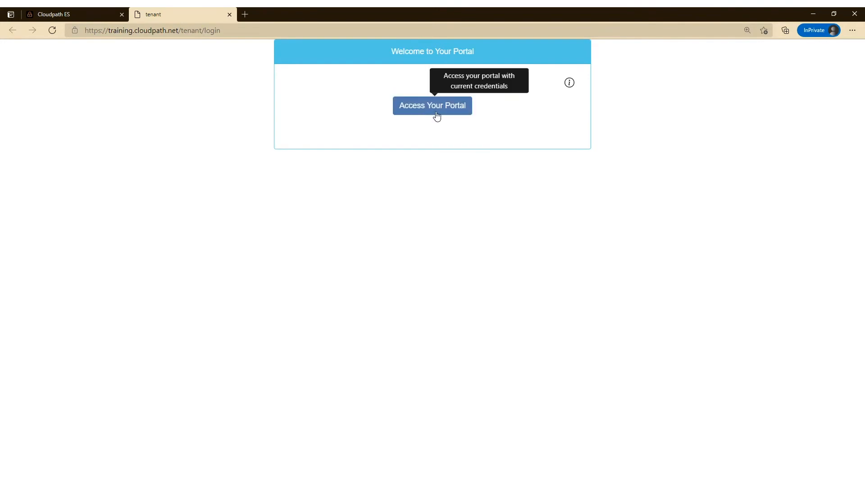
- Access selina lo's branded portal and collapse then re-expand its Wi-Fi section
click(431, 105)
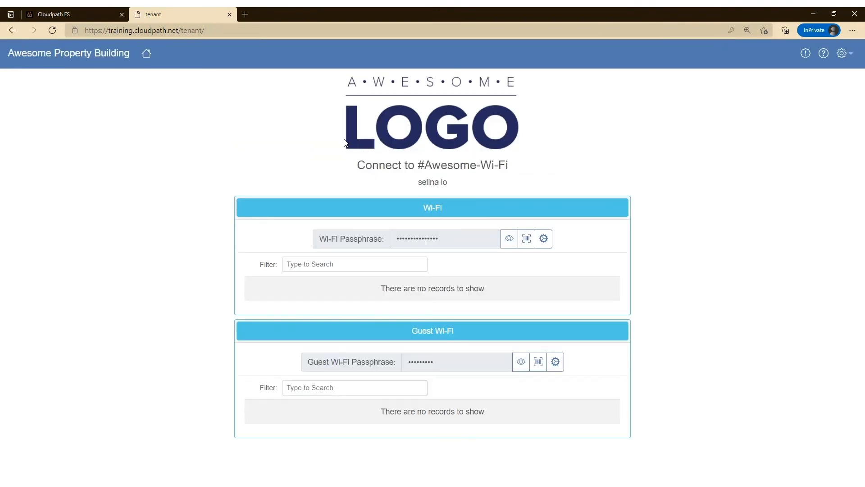
mouse_move(414, 105)
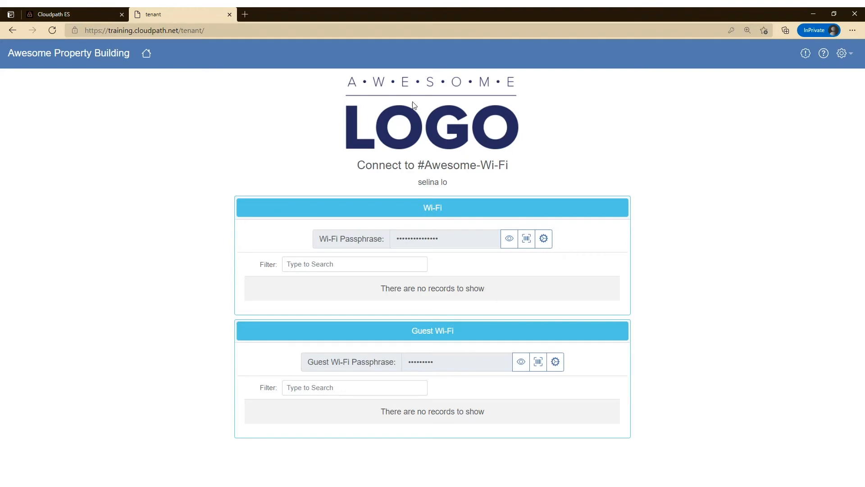
mouse_move(392, 87)
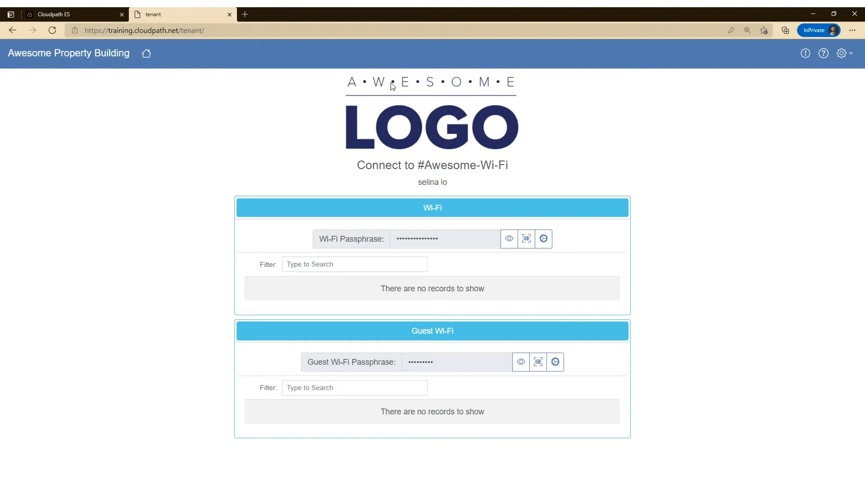
mouse_move(498, 168)
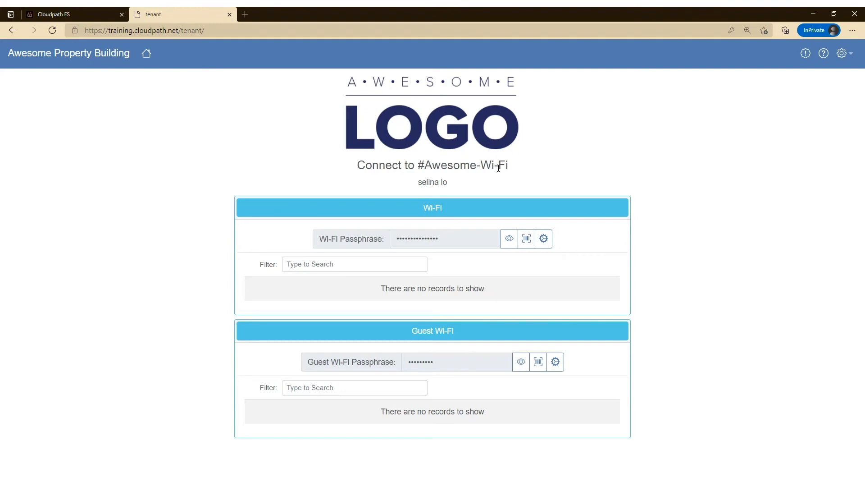
mouse_move(461, 213)
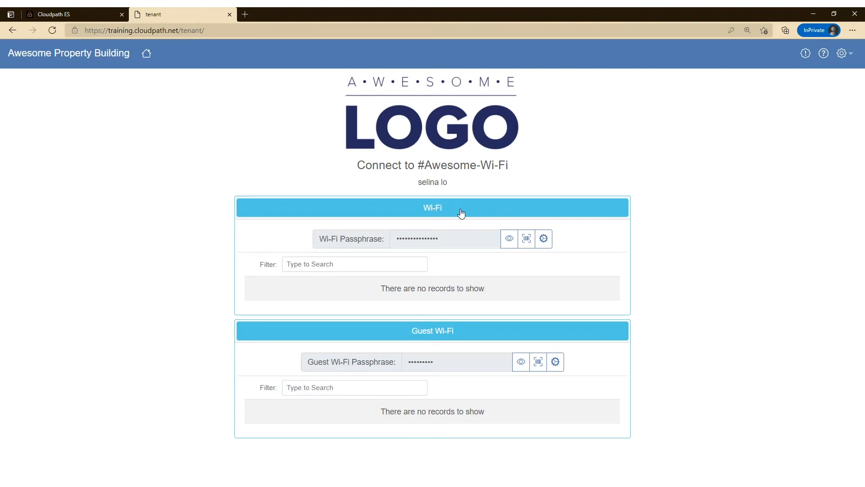
click(432, 208)
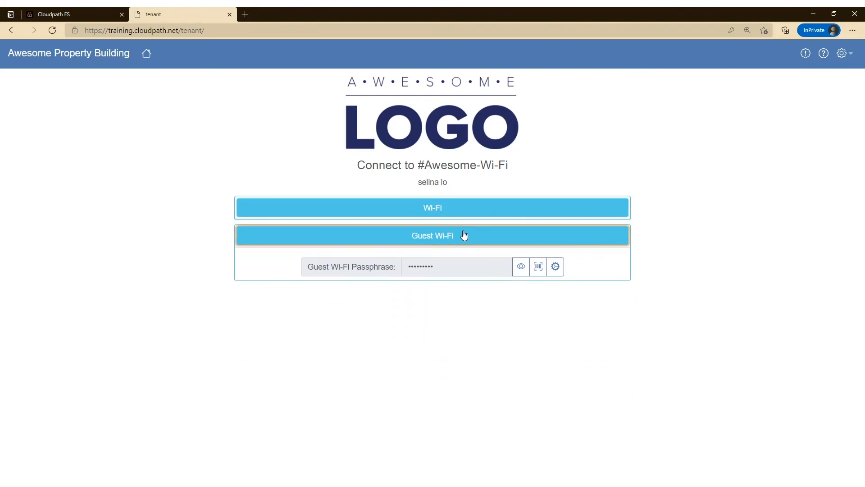
click(431, 207)
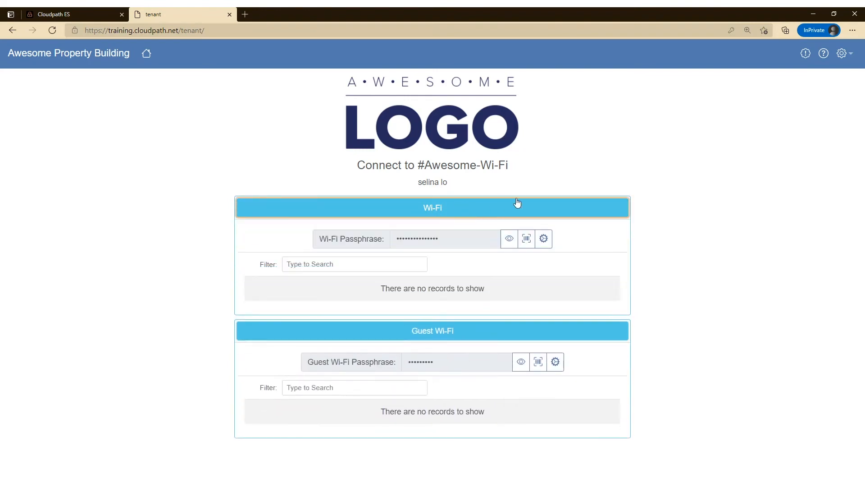
mouse_move(746, 116)
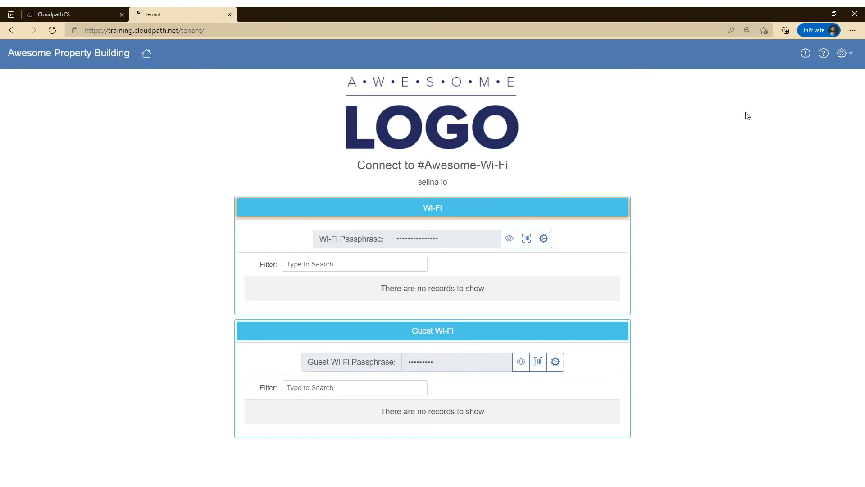
mouse_move(688, 136)
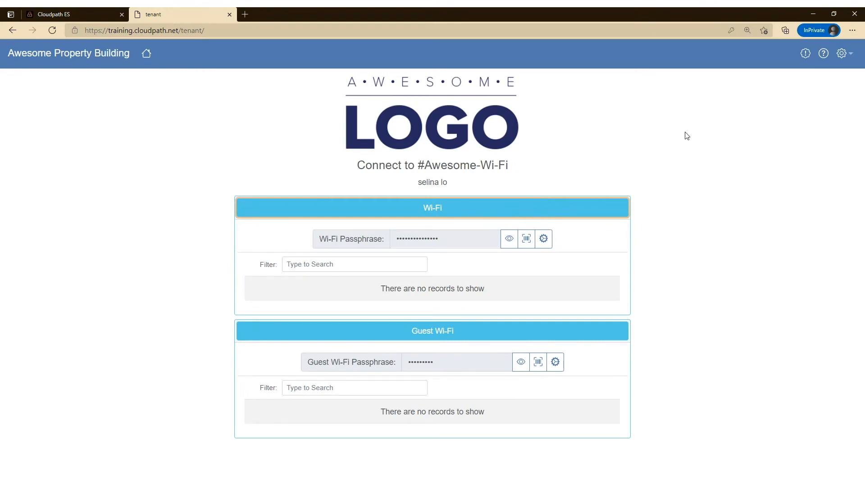
mouse_move(670, 123)
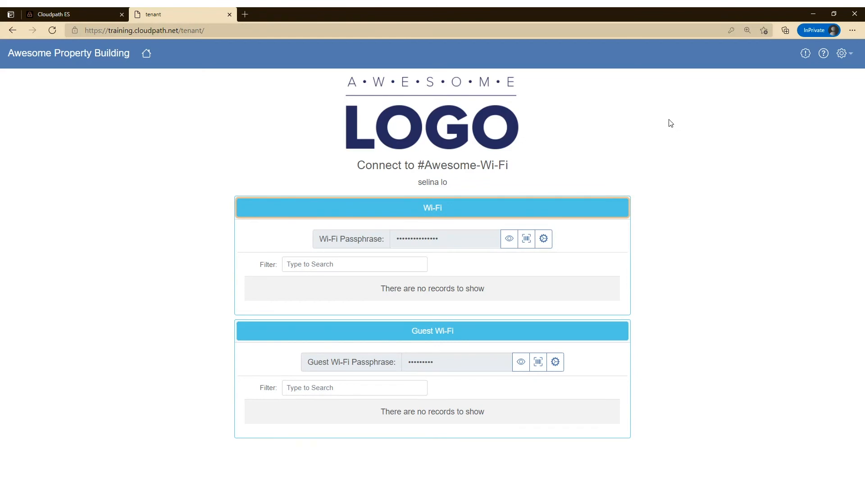
mouse_move(670, 166)
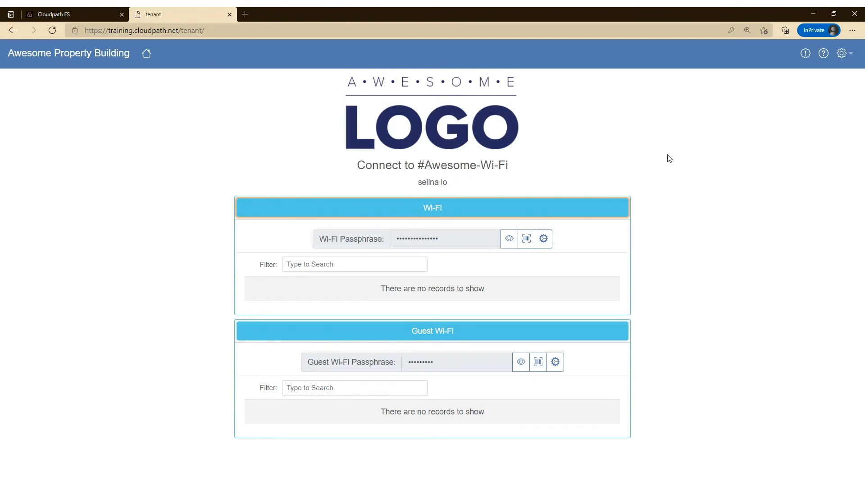
mouse_move(671, 151)
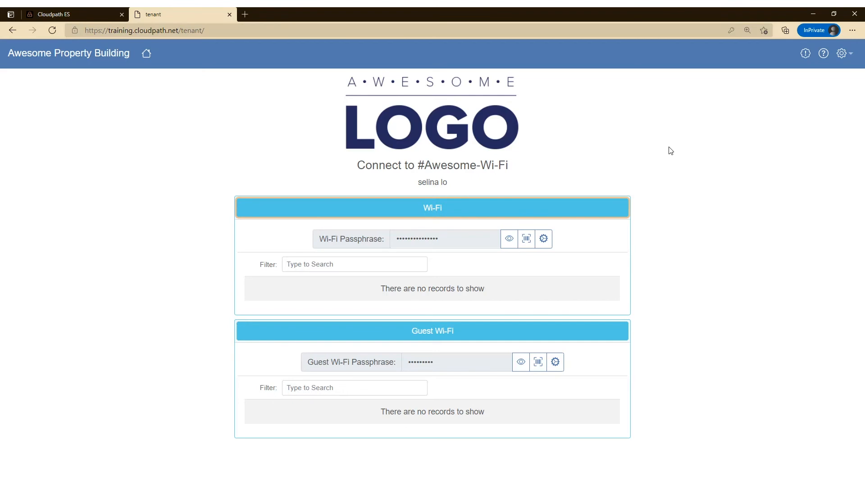
mouse_move(805, 53)
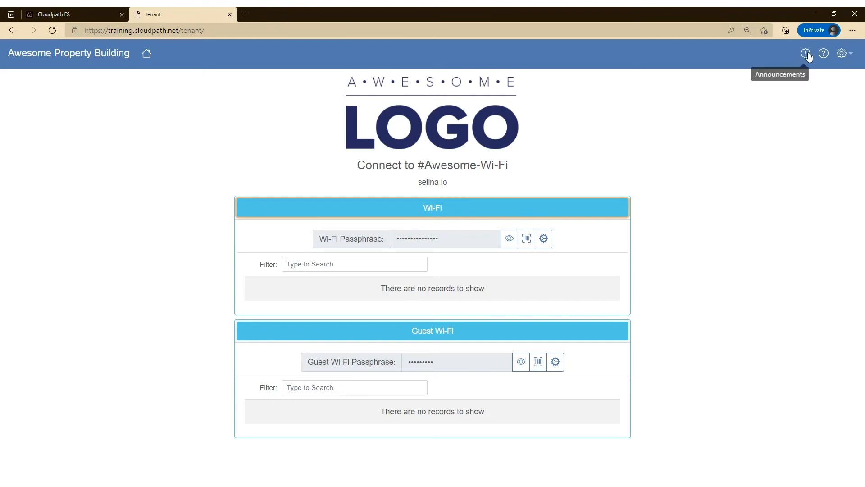
- View the elevator announcement, the 'Help goes here!' help page, then the settings menu
click(805, 54)
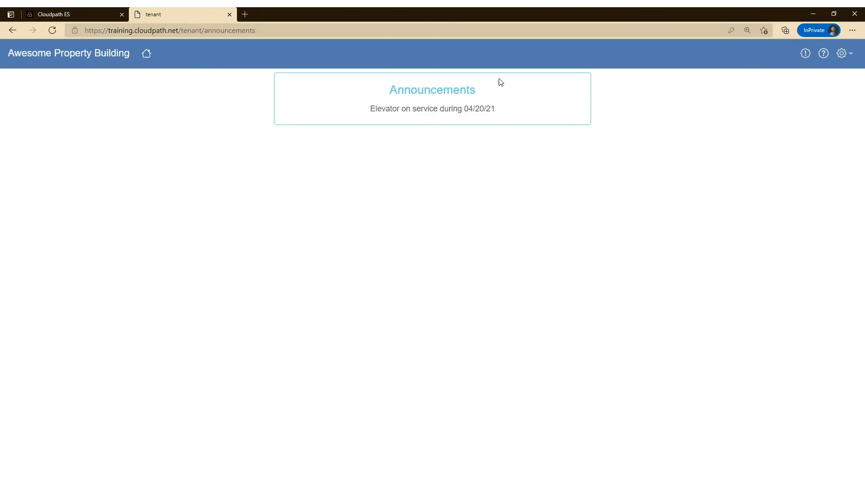
mouse_move(824, 53)
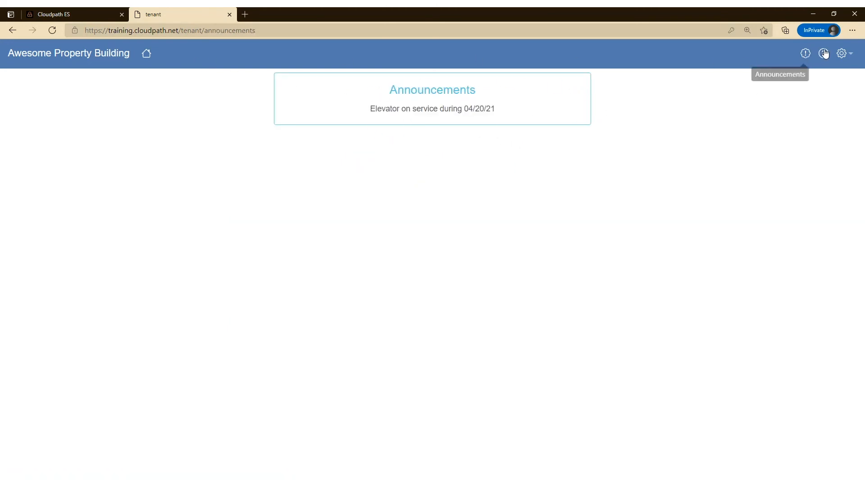
click(823, 53)
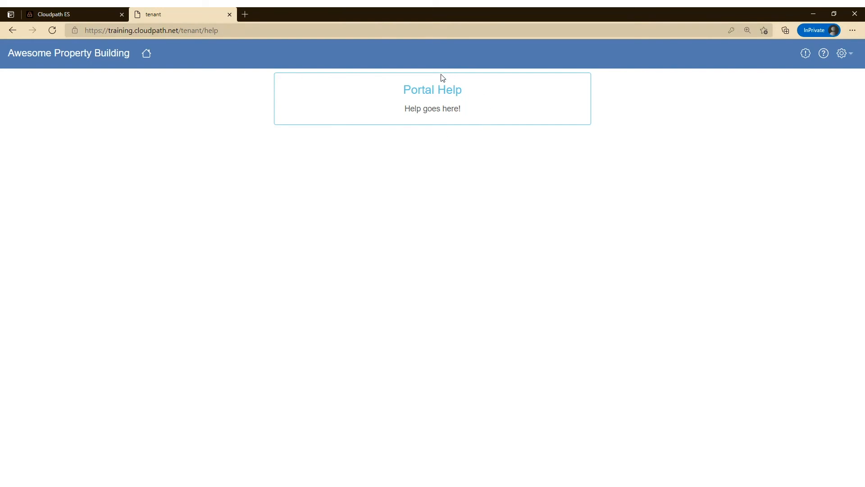
mouse_move(443, 63)
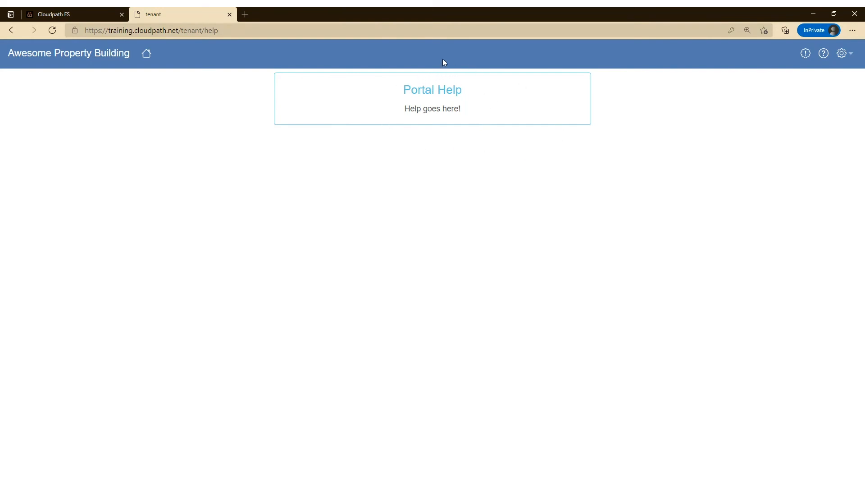
click(842, 53)
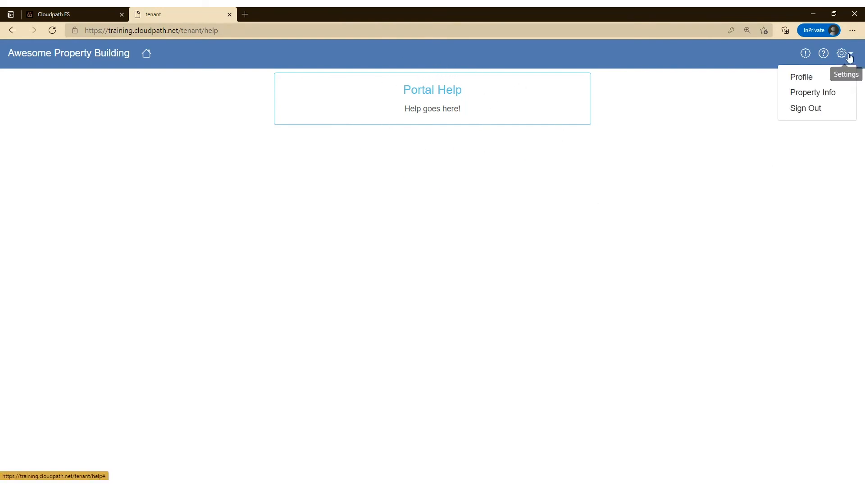
click(801, 77)
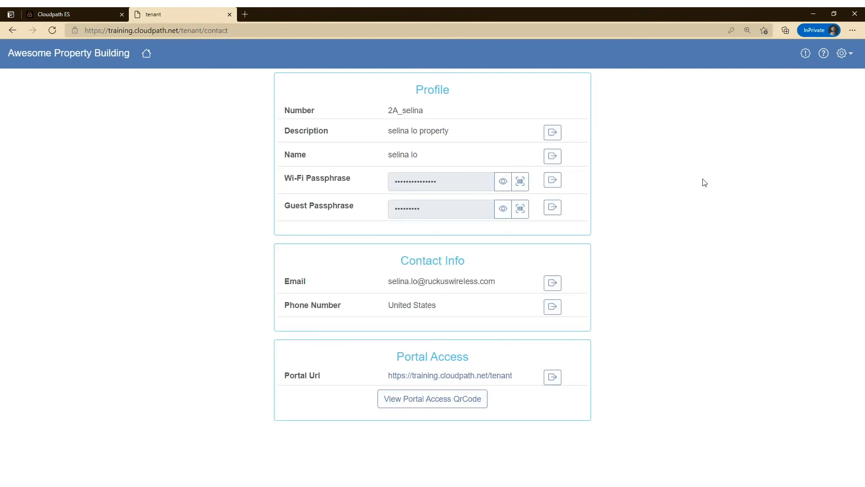
mouse_move(619, 165)
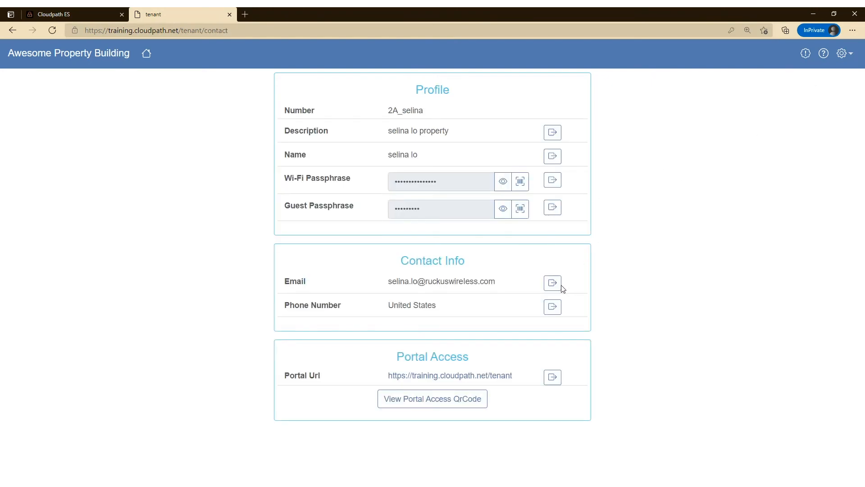
mouse_move(551, 307)
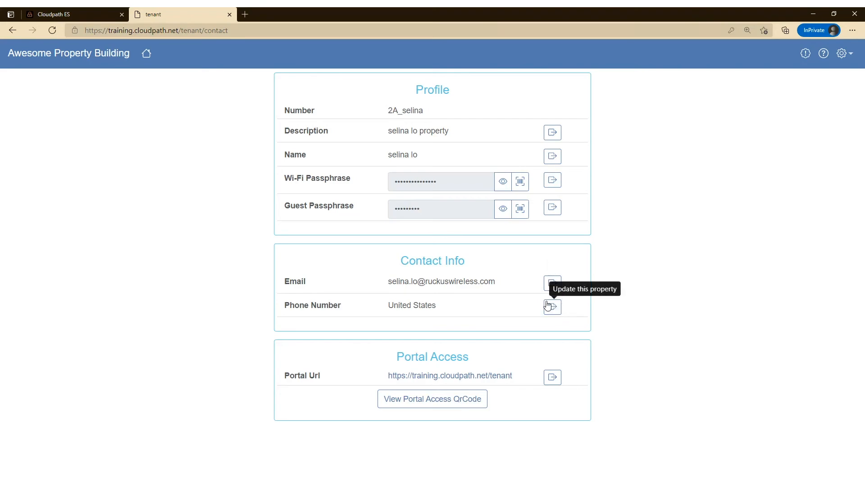
mouse_move(431, 399)
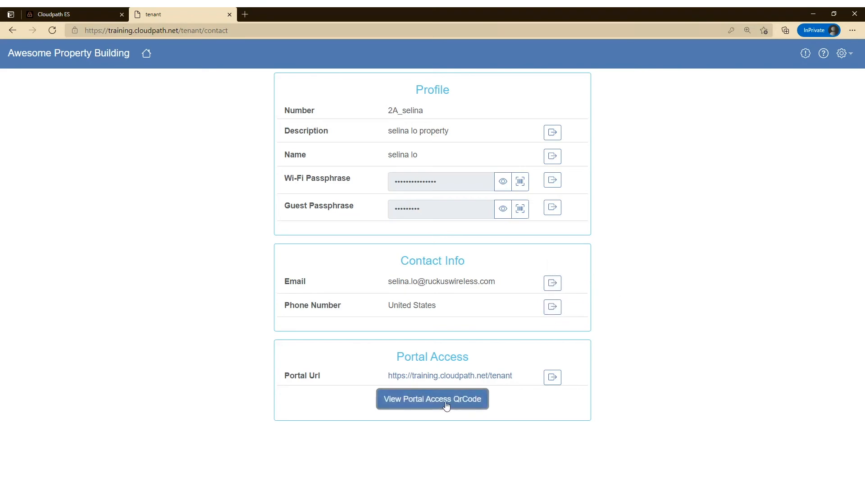
click(431, 399)
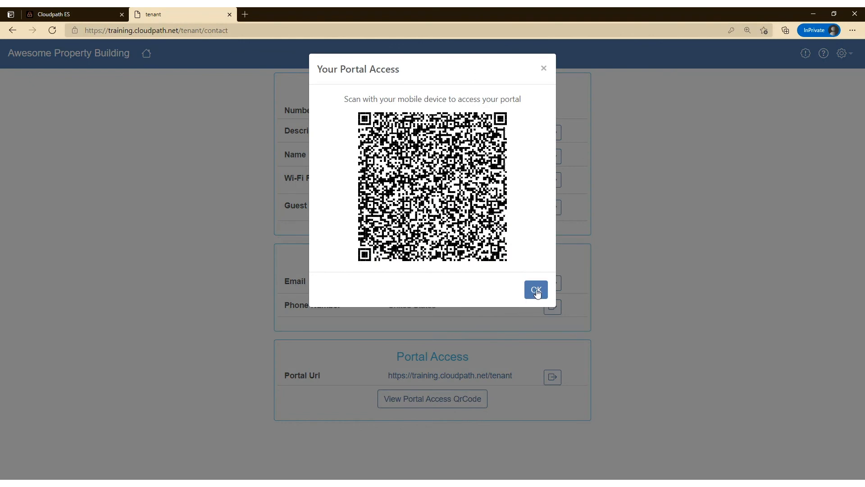
click(535, 289)
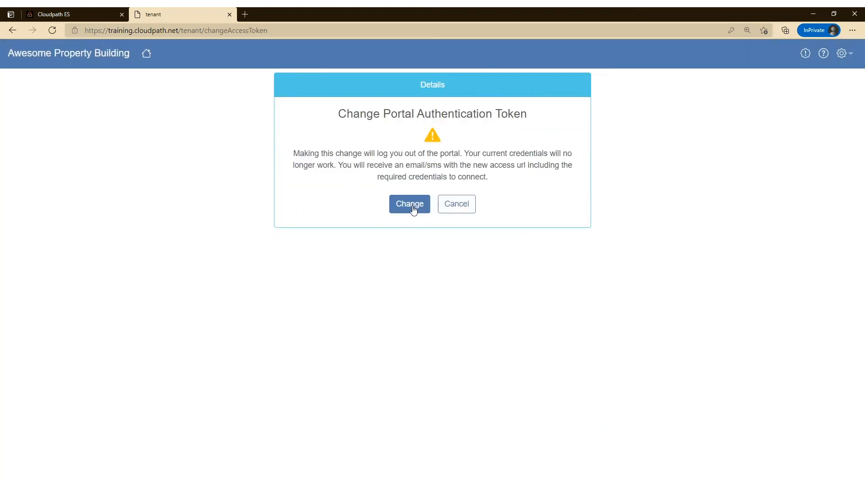
mouse_move(432, 276)
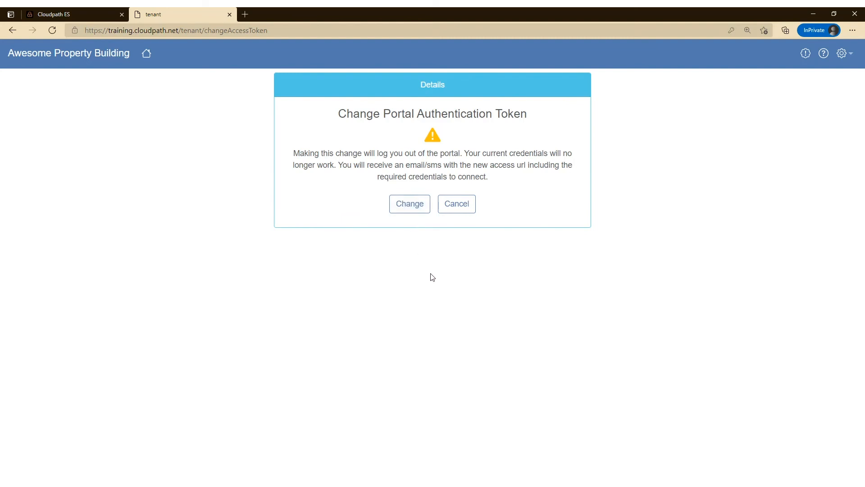
click(456, 204)
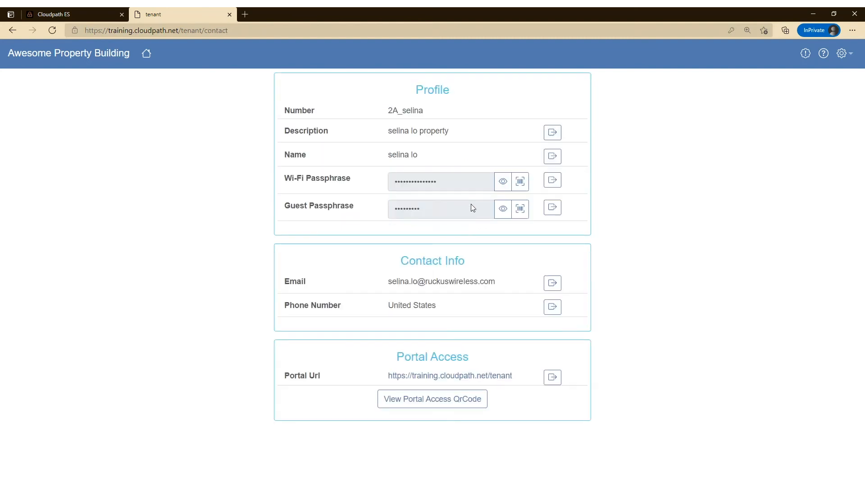
mouse_move(503, 208)
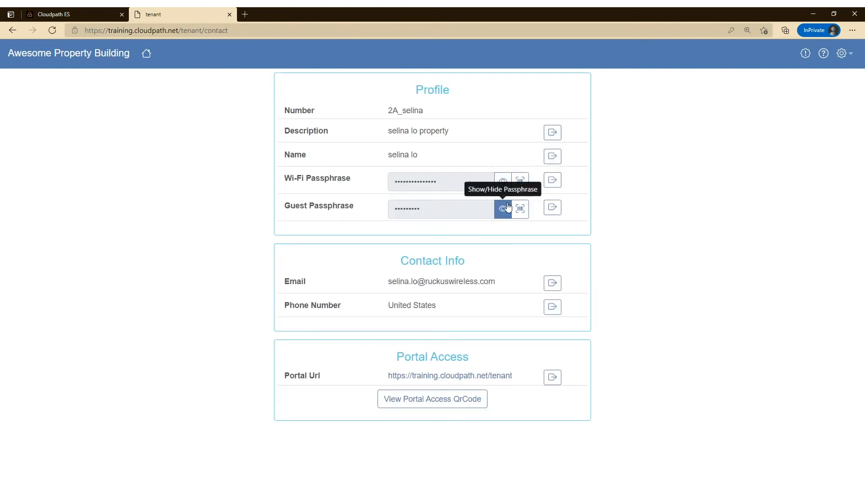
mouse_move(526, 363)
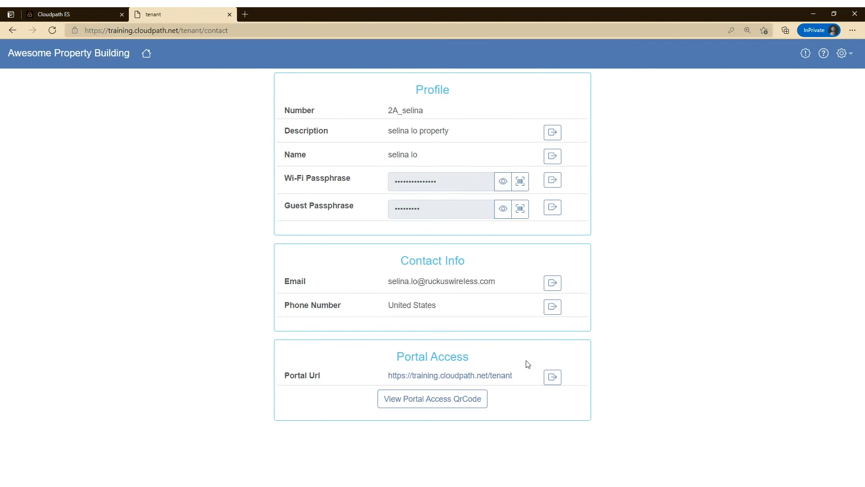
mouse_move(552, 378)
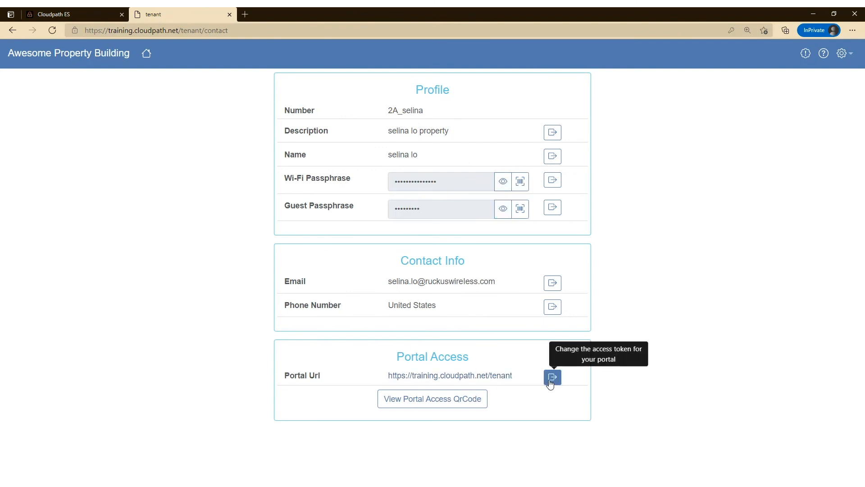
mouse_move(478, 294)
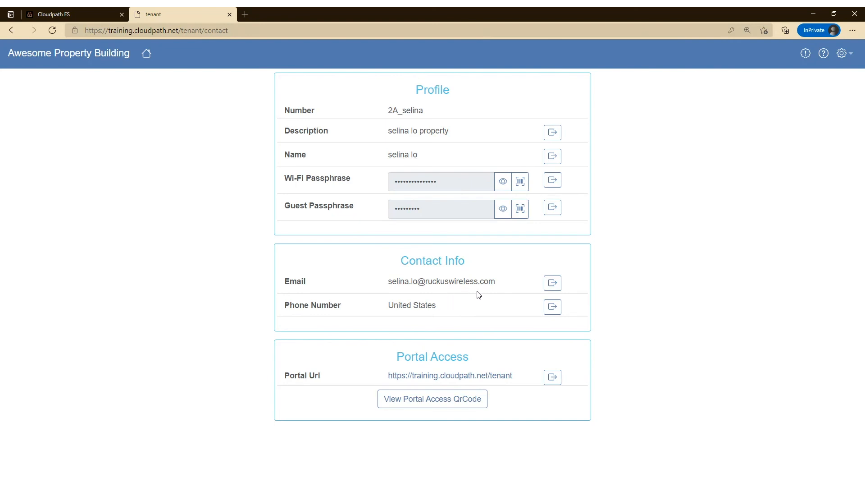
mouse_move(492, 292)
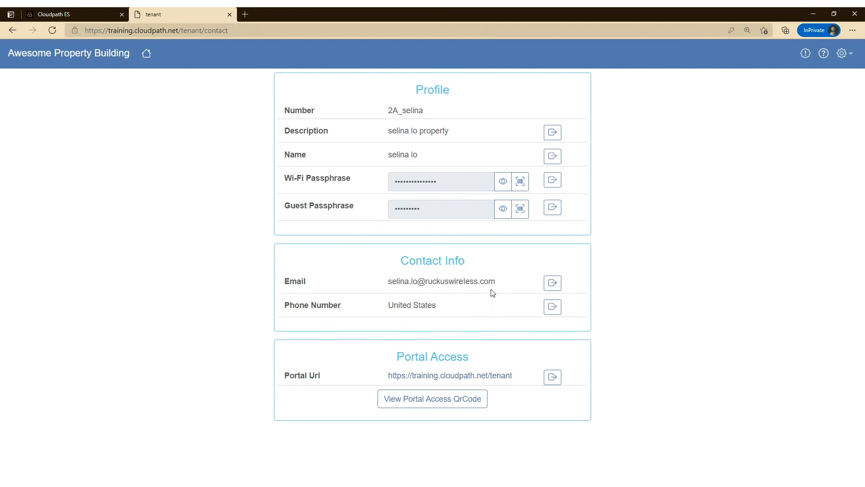
mouse_move(553, 377)
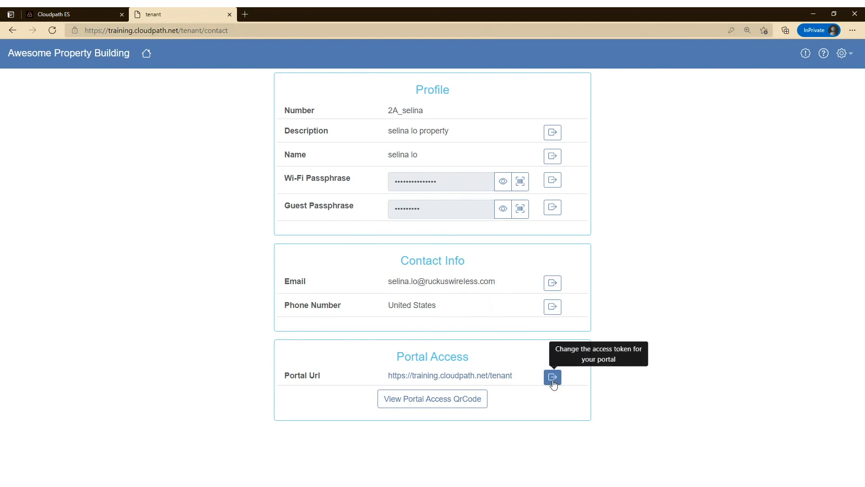
- Change the portal authentication token, ending the session with a not-authorized message
click(553, 378)
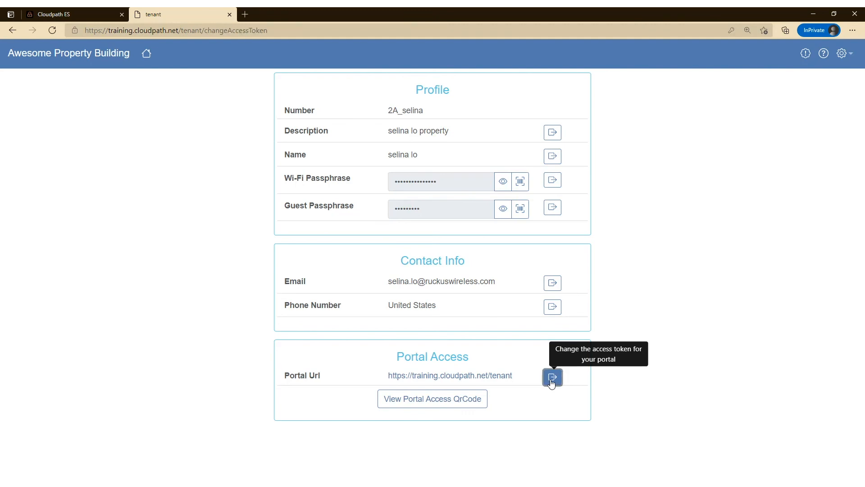
click(553, 378)
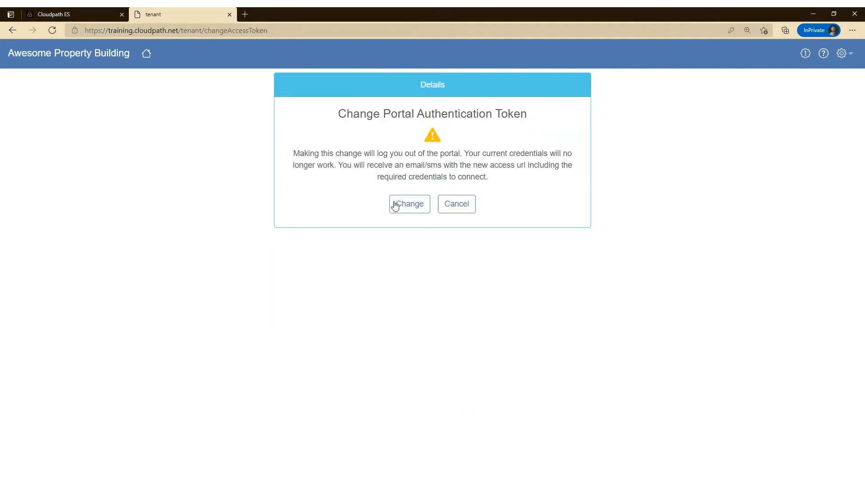
click(408, 204)
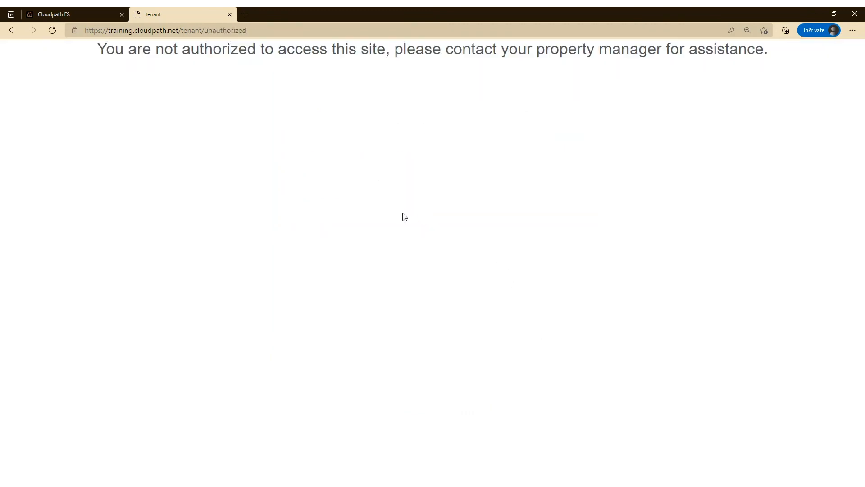
mouse_move(566, 83)
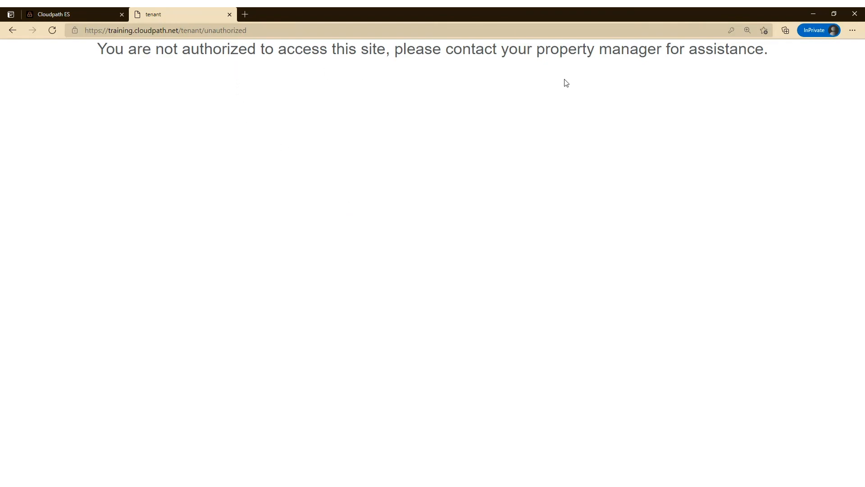
mouse_move(190, 41)
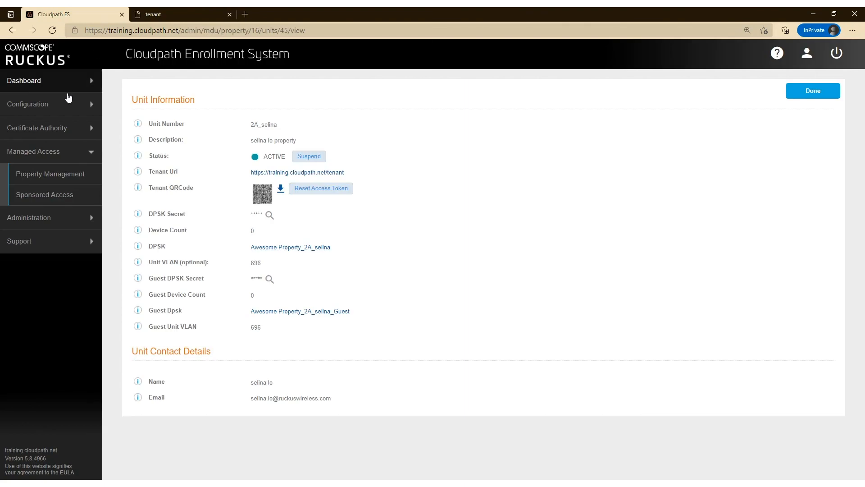
- View the latest Portal Access Reset email from Dashboard > Notifications
click(24, 81)
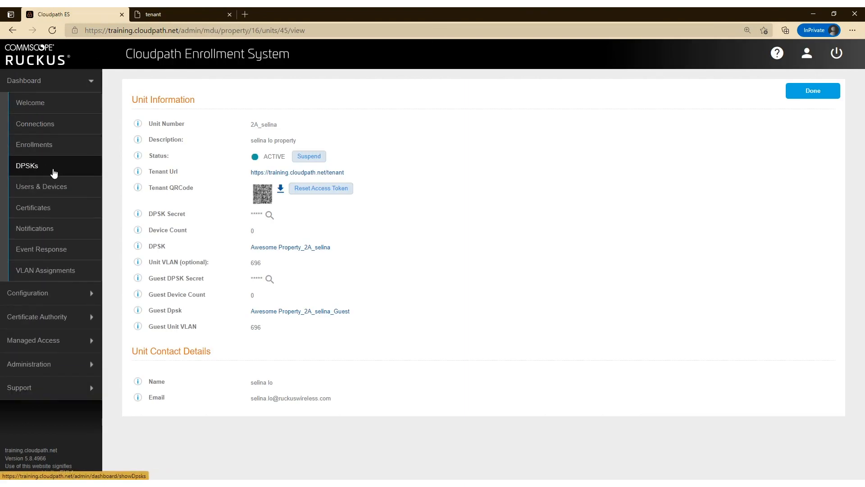
click(36, 228)
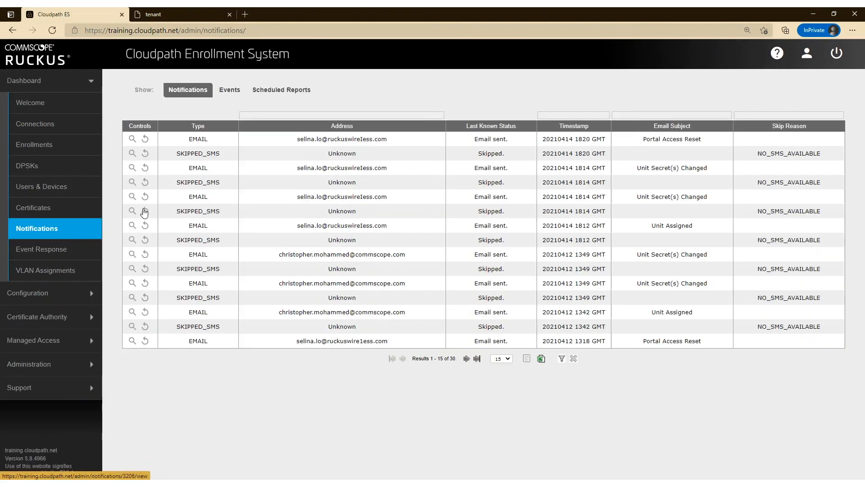
click(131, 139)
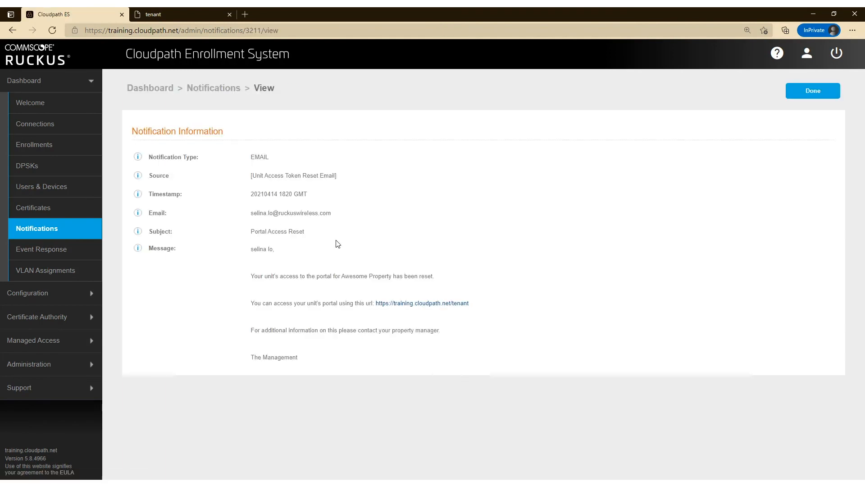
mouse_move(441, 311)
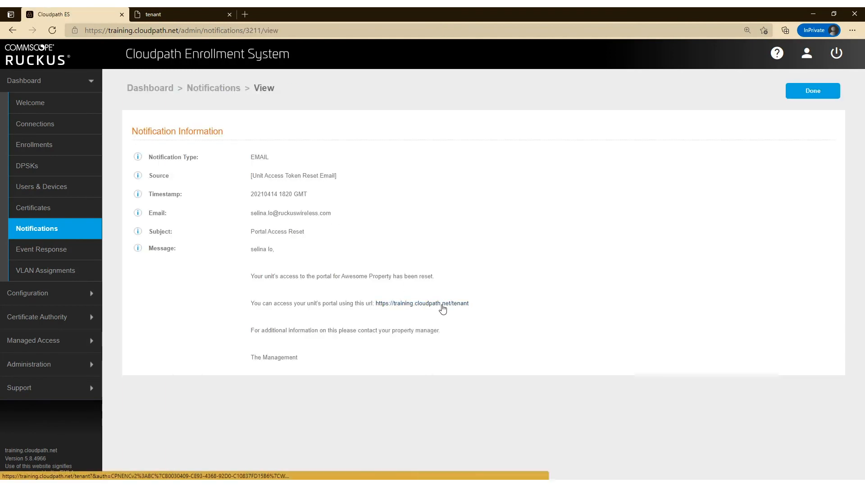
mouse_move(422, 303)
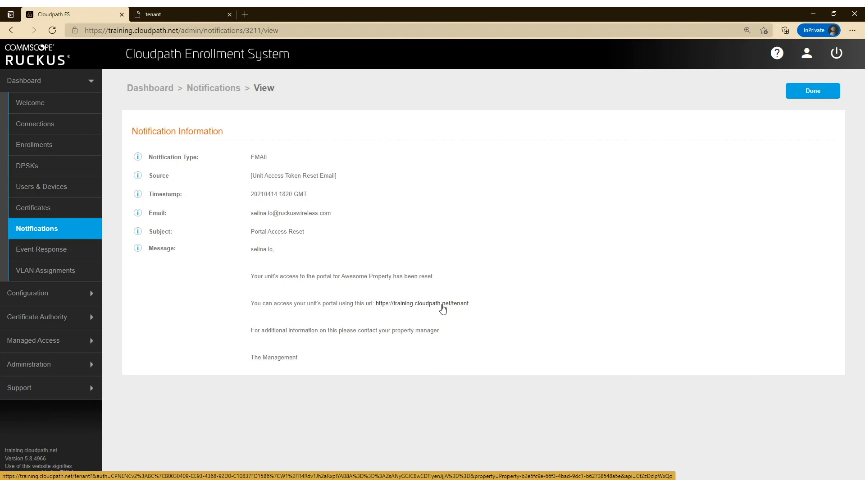
- Follow the email's new tokenized portal URL and enter the tenant portal's Wi-Fi section
click(421, 302)
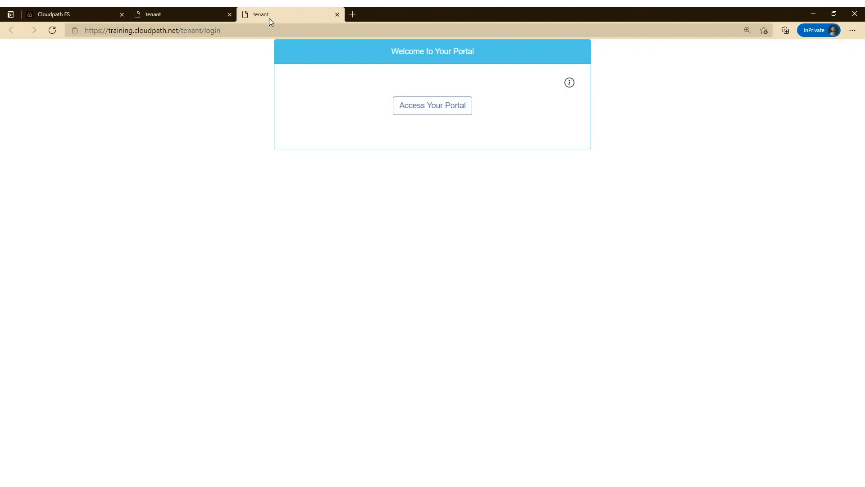
click(432, 106)
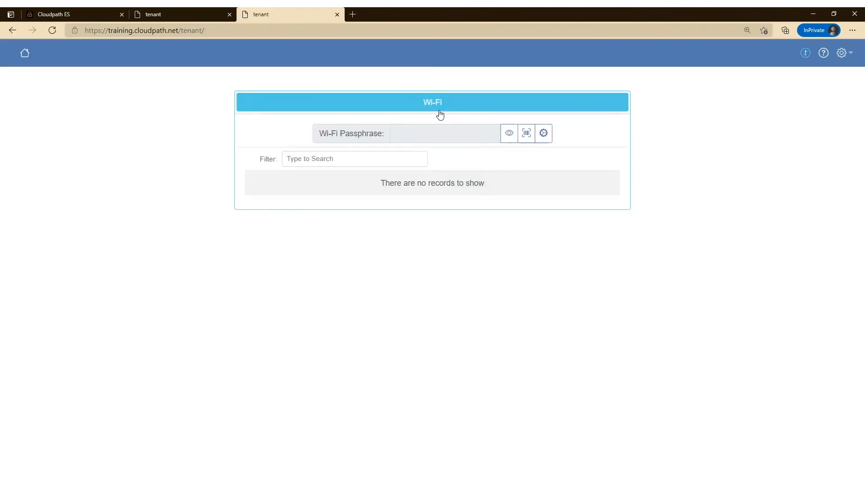